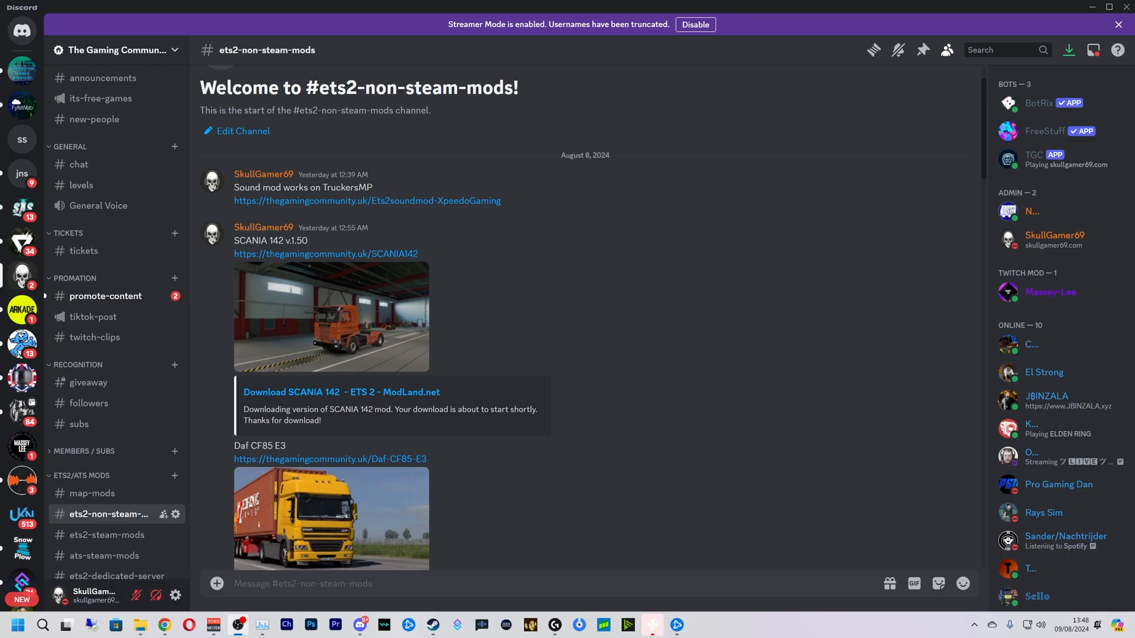
mouse_move(500, 201)
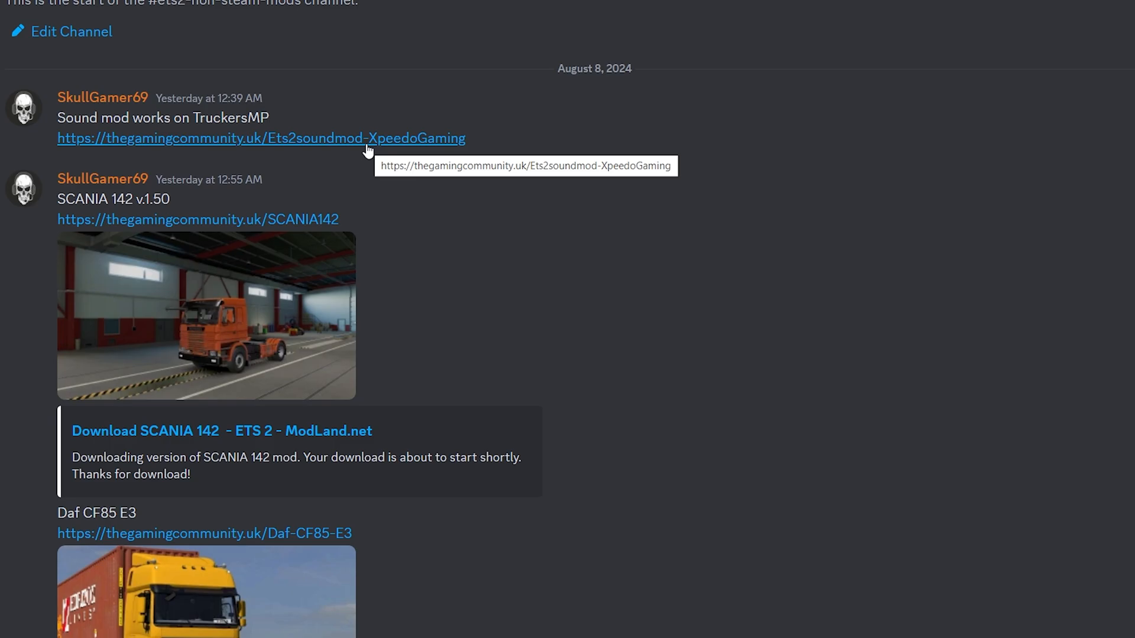
Step: Download the ETS2 Engine Sound Mod Pack 1.50 zip from Google Drive and check its progress
scroll("down", 3)
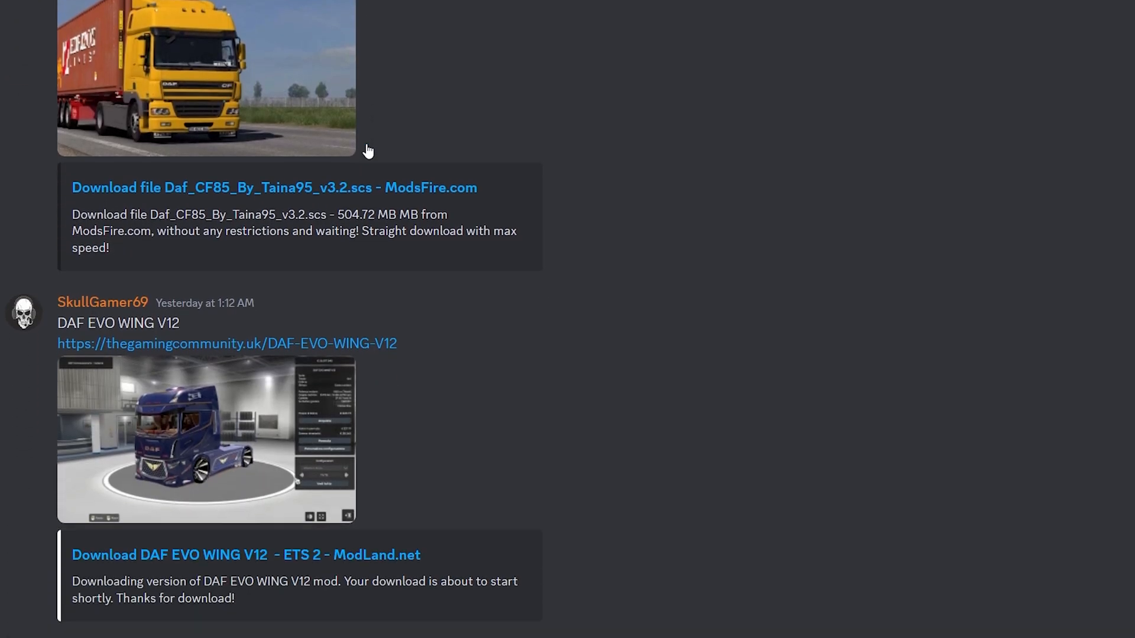
scroll("down", 3)
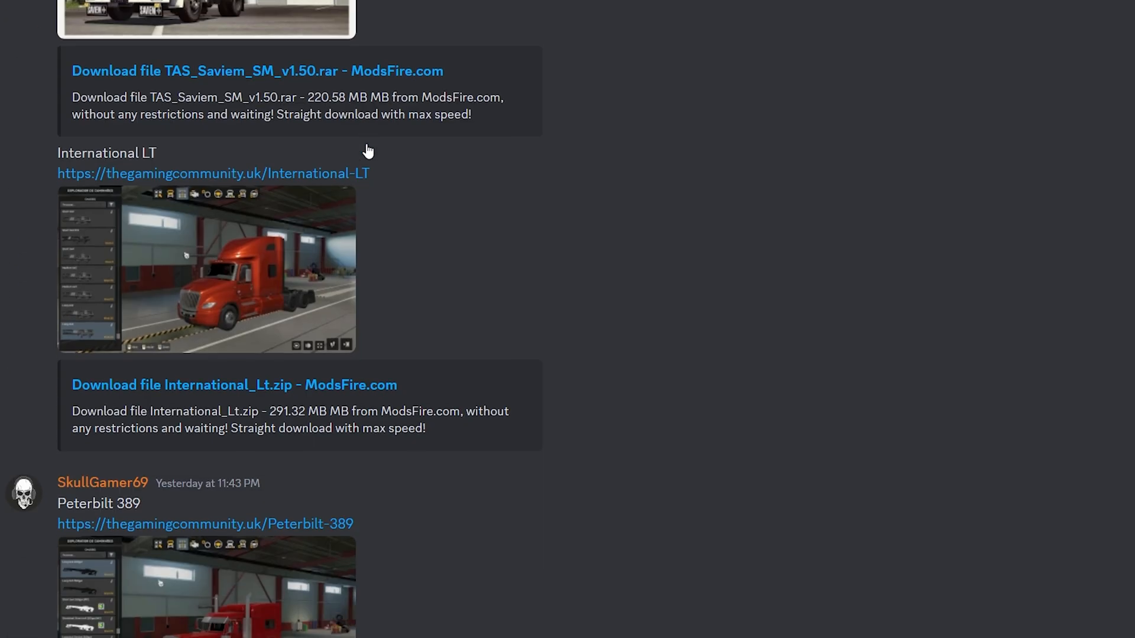
scroll("down", 3)
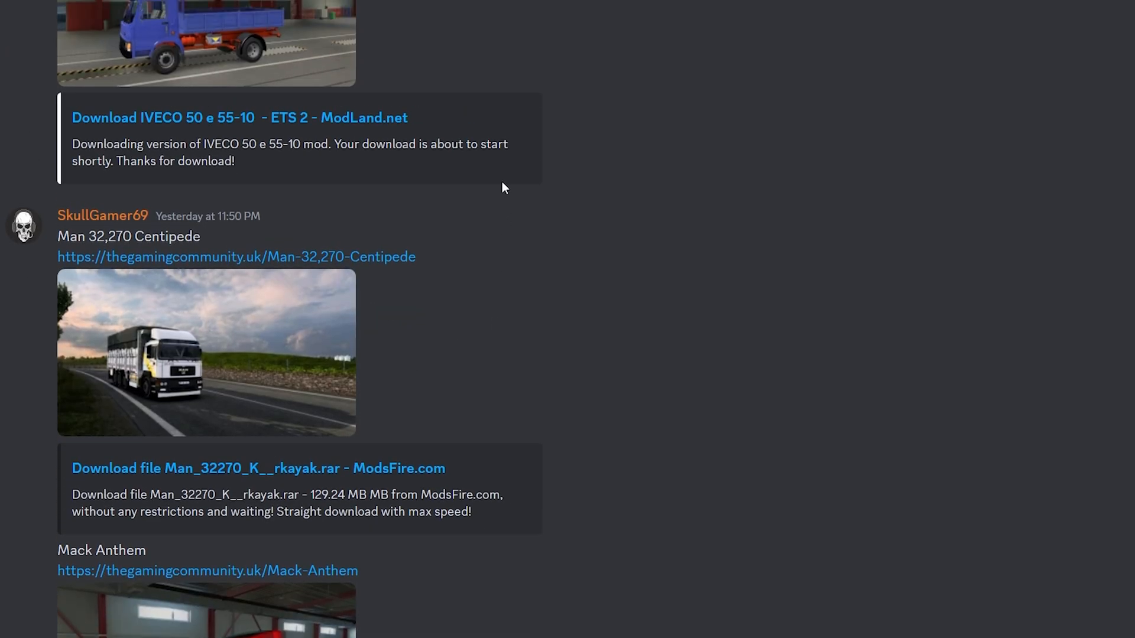
scroll("down", 3)
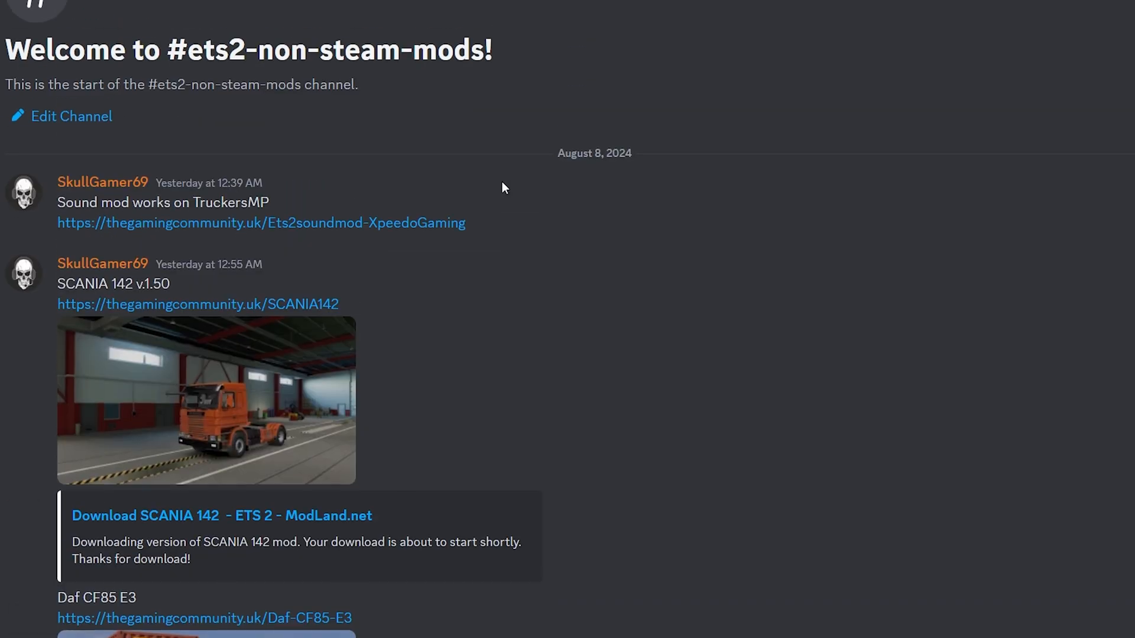
mouse_move(410, 234)
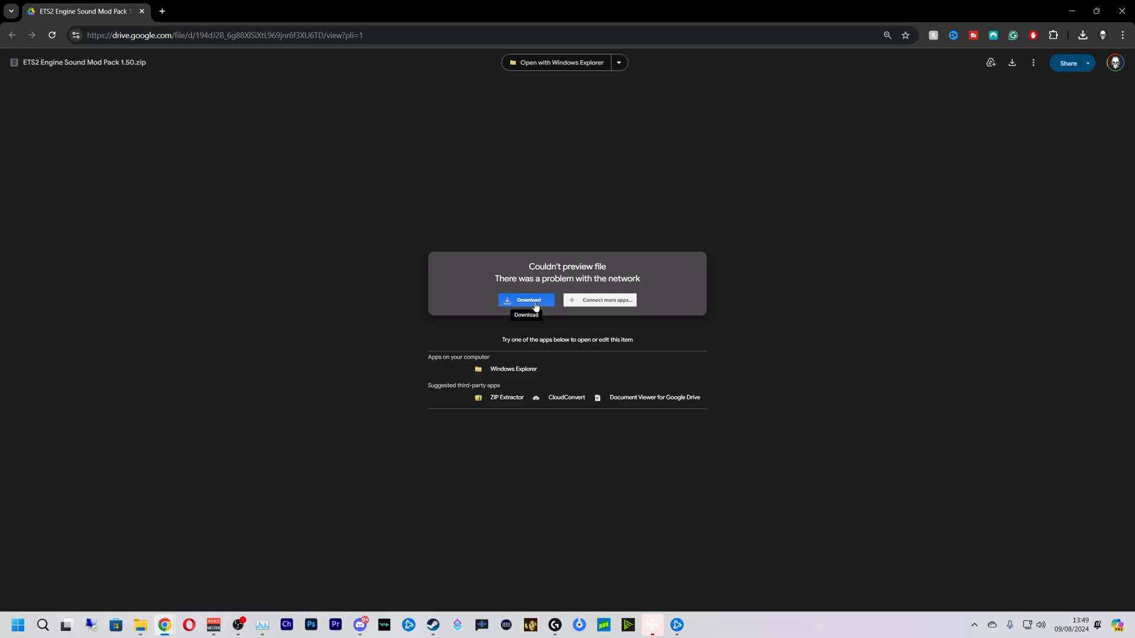
left_click(525, 304)
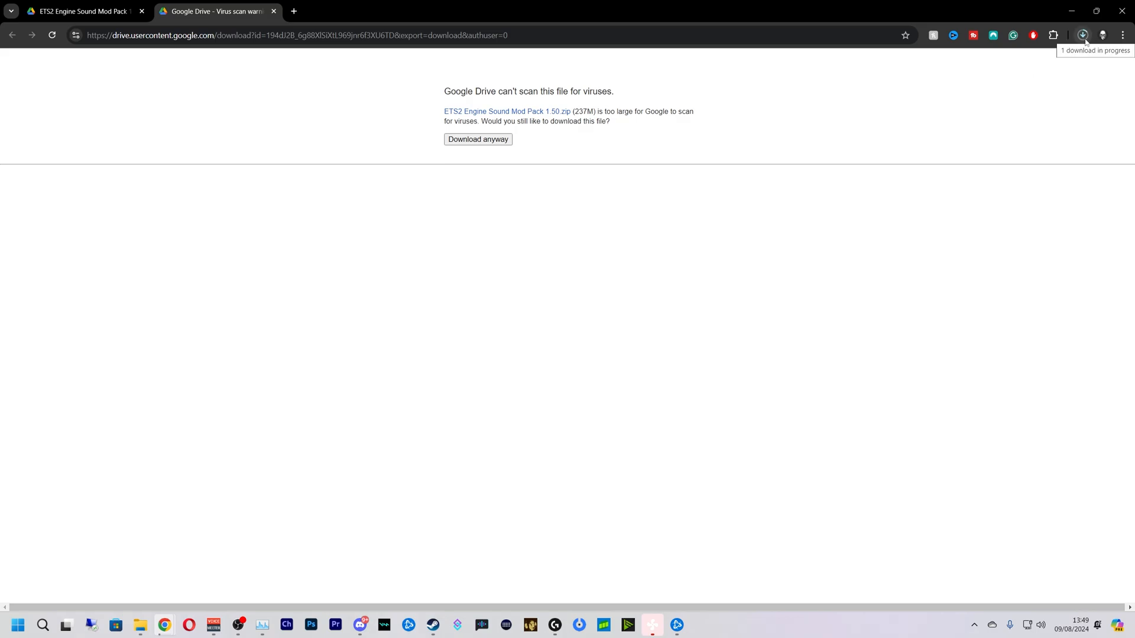
left_click(1072, 11)
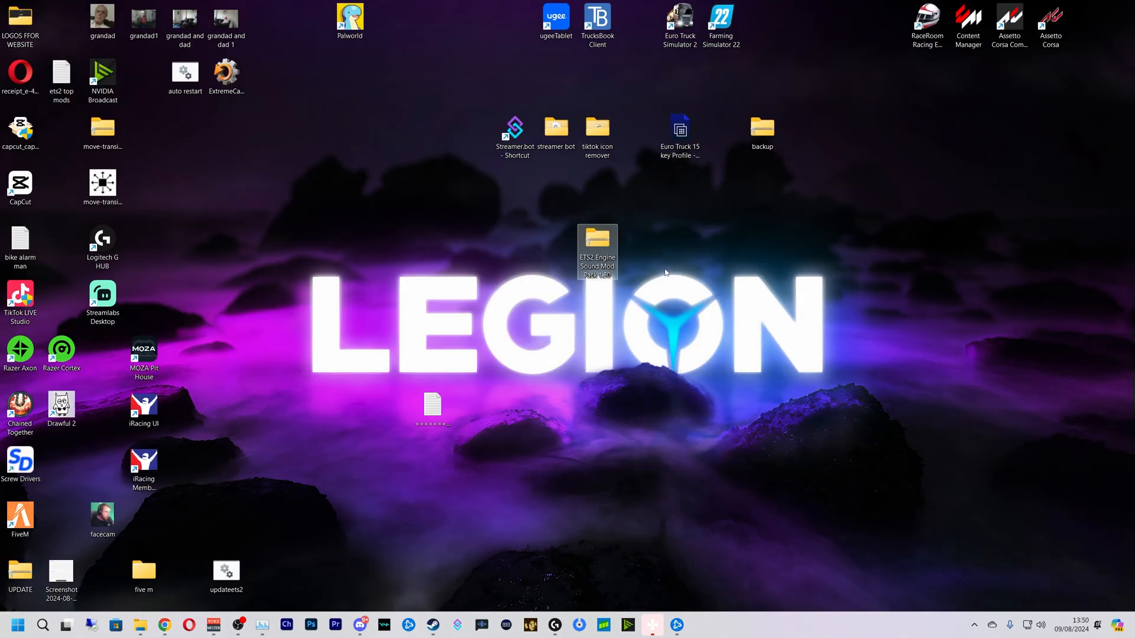
mouse_move(618, 210)
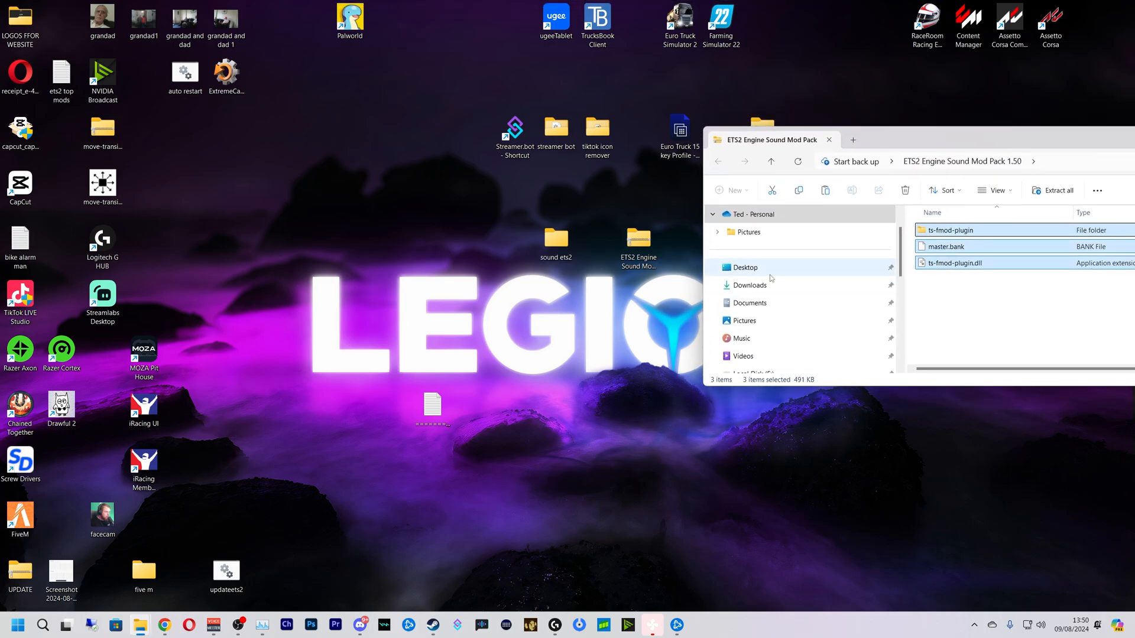
Step: Drag ts-fmod-plugin, master.bank and ts-fmod-plugin.dll from the zip into 'sound ets2', then close the zip window
left_click_drag(952, 230, 577, 246)
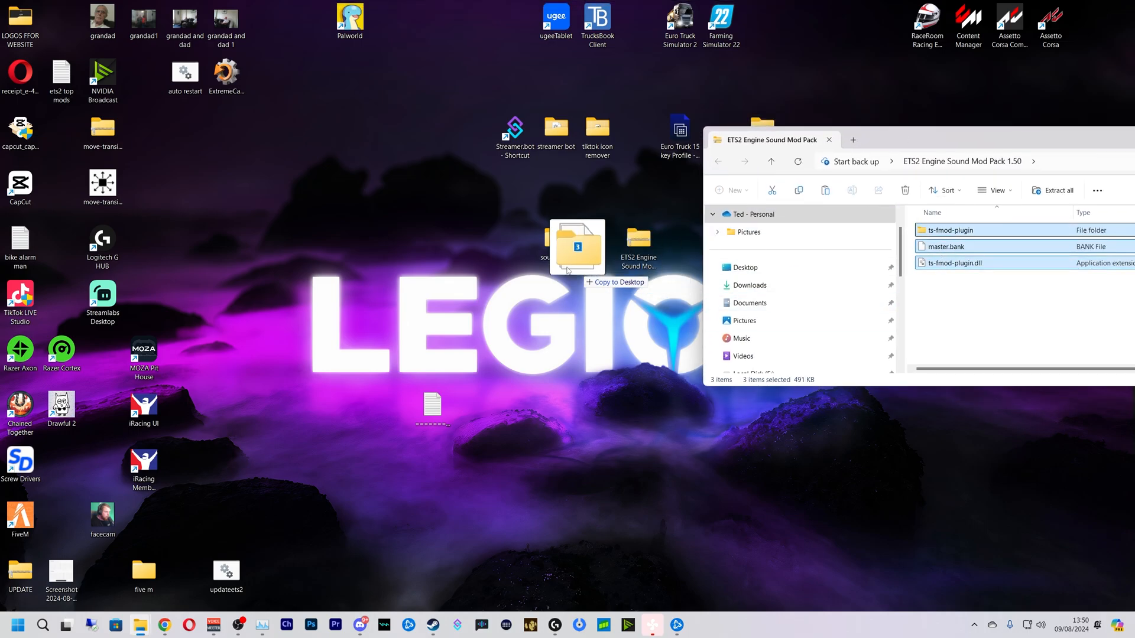
left_click_drag(575, 247, 556, 239)
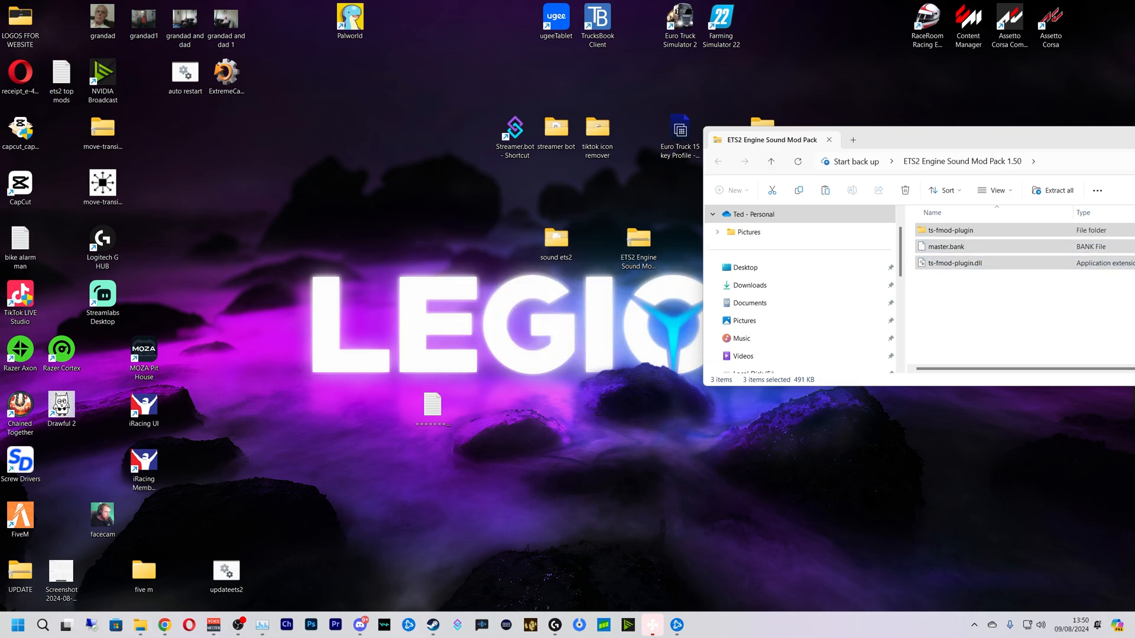
left_click(828, 139)
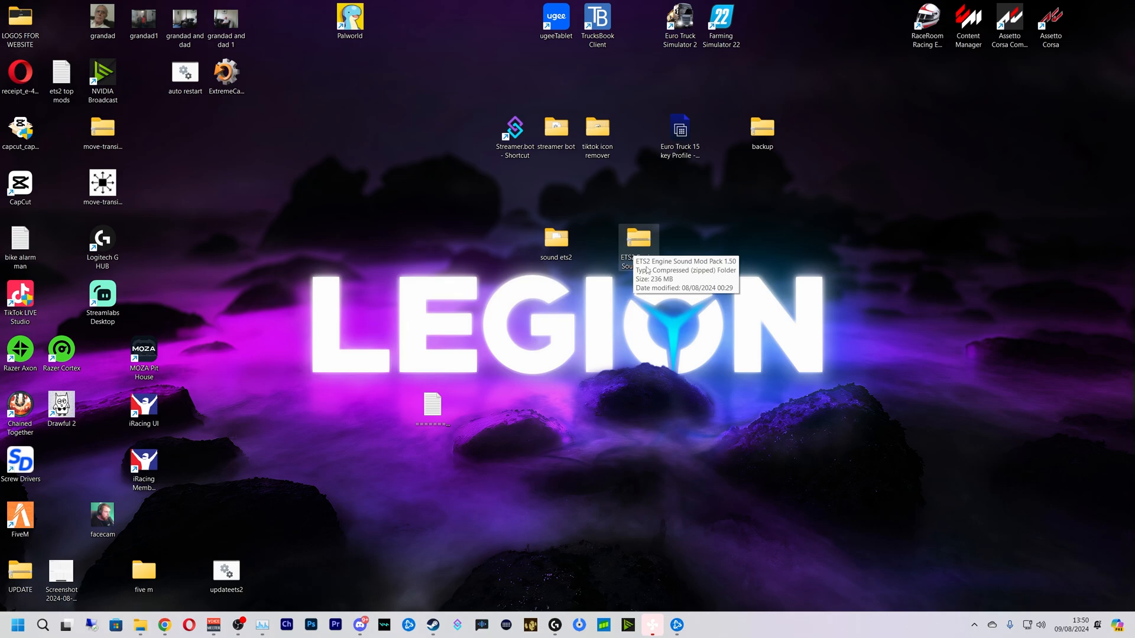
mouse_move(654, 273)
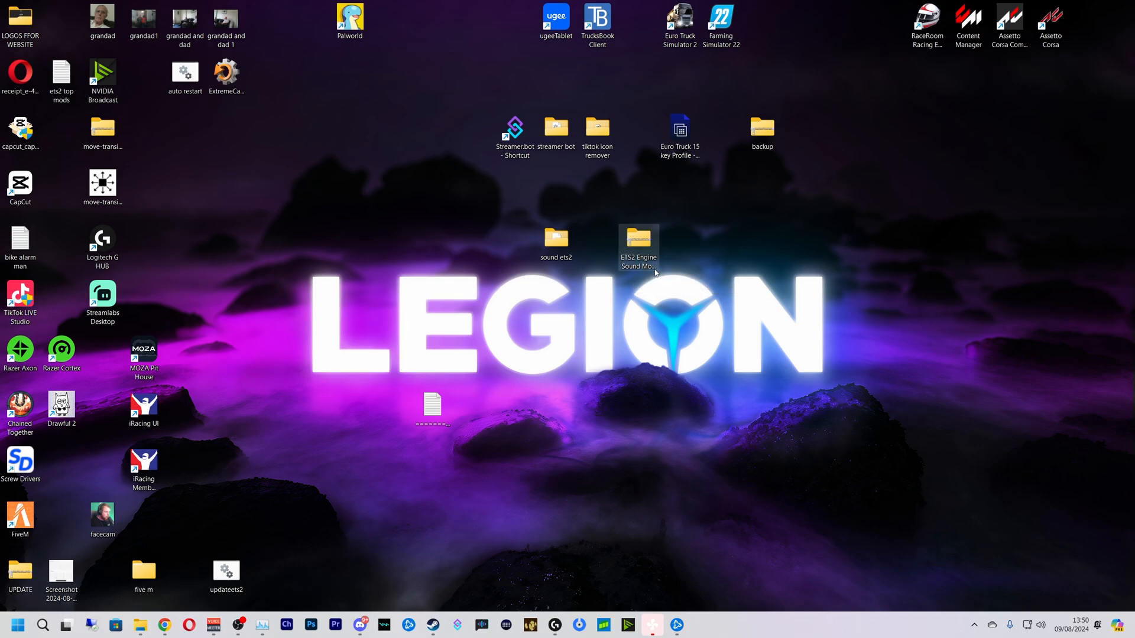
mouse_move(639, 243)
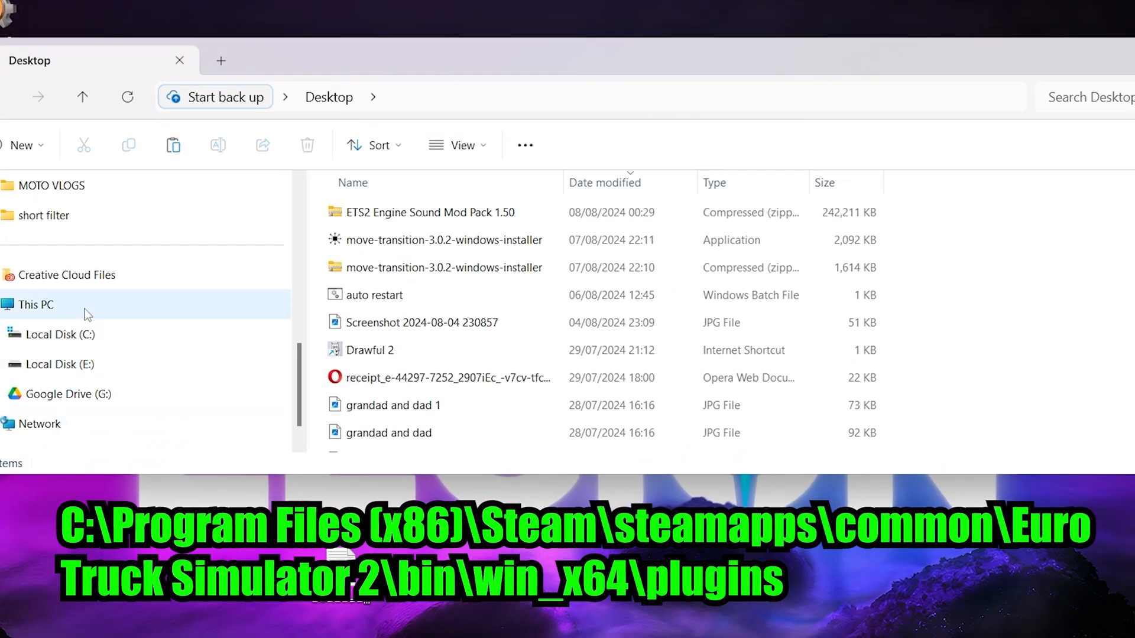
Step: Browse from This PC to C:\Program Files (x86)\Steam\steamapps\common\Euro Truck Simulator 2\bin\win_x64
left_click(39, 304)
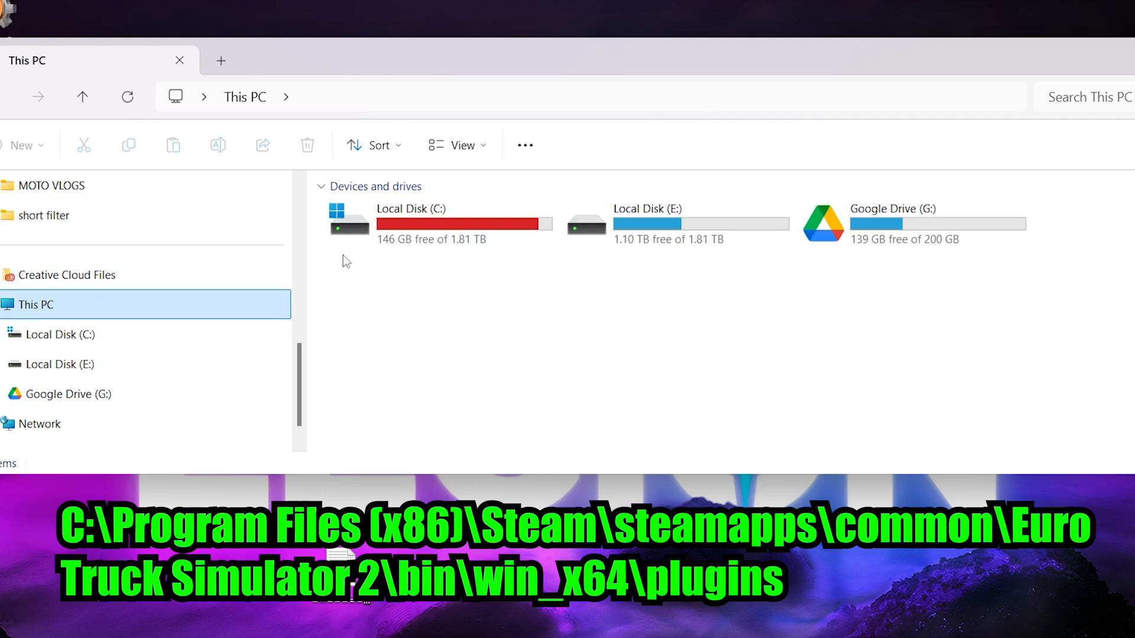
mouse_move(419, 241)
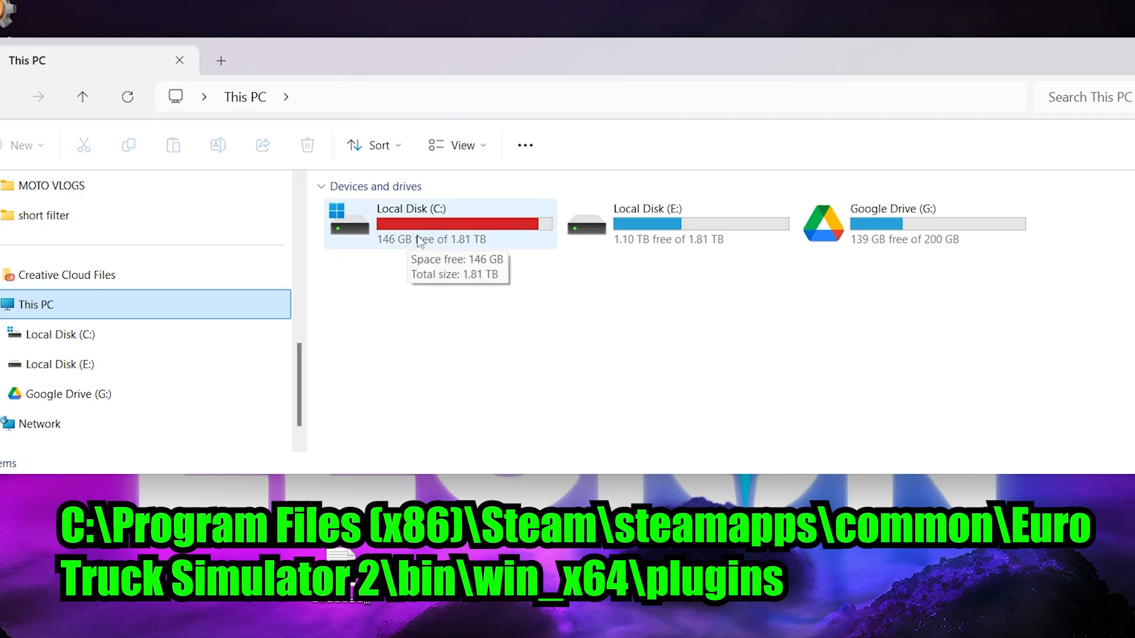
double_click(410, 220)
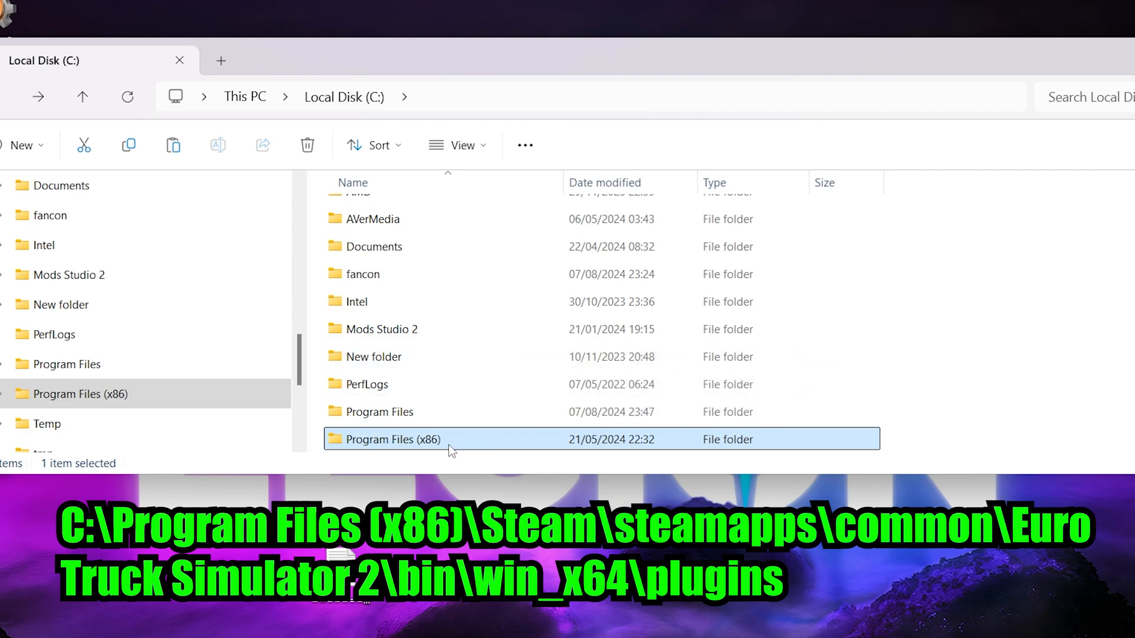
double_click(393, 440)
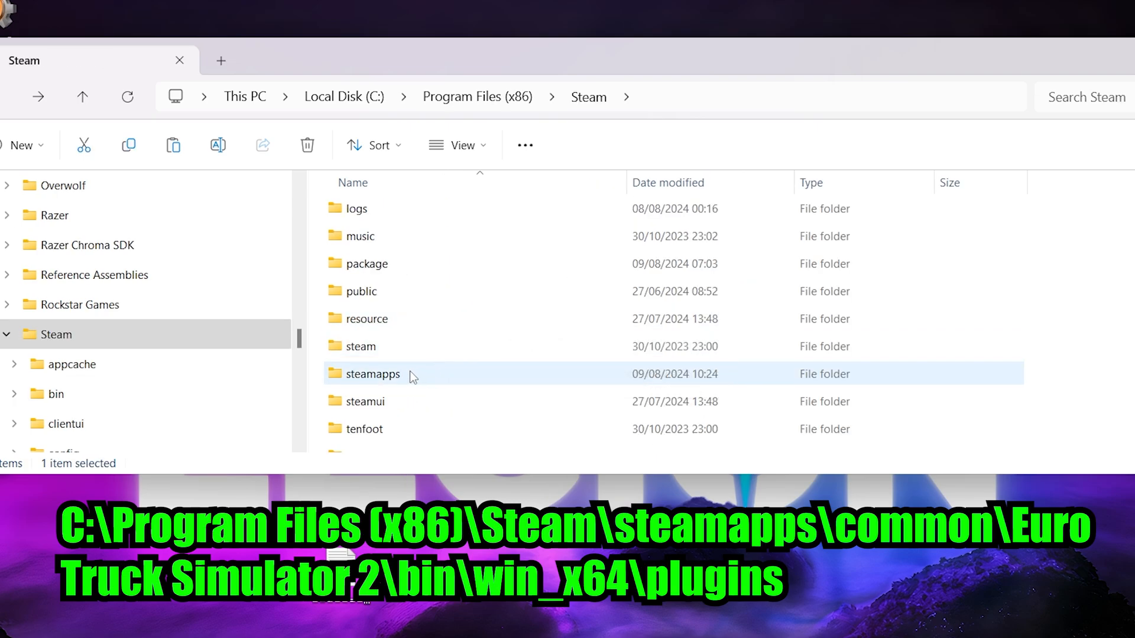
double_click(374, 373)
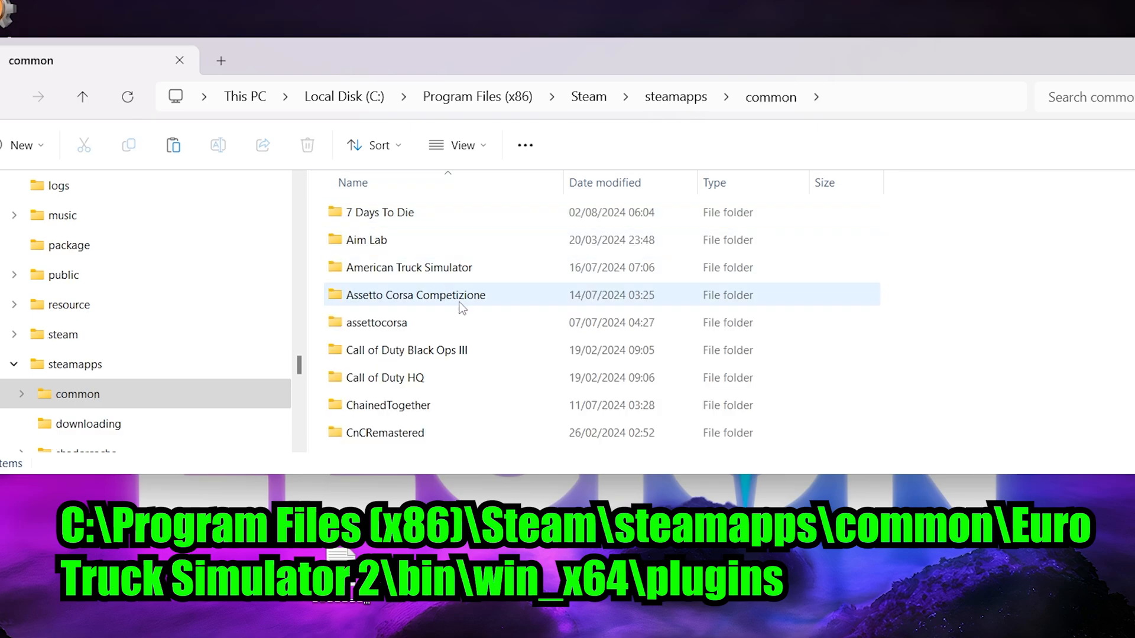
scroll("down", 3)
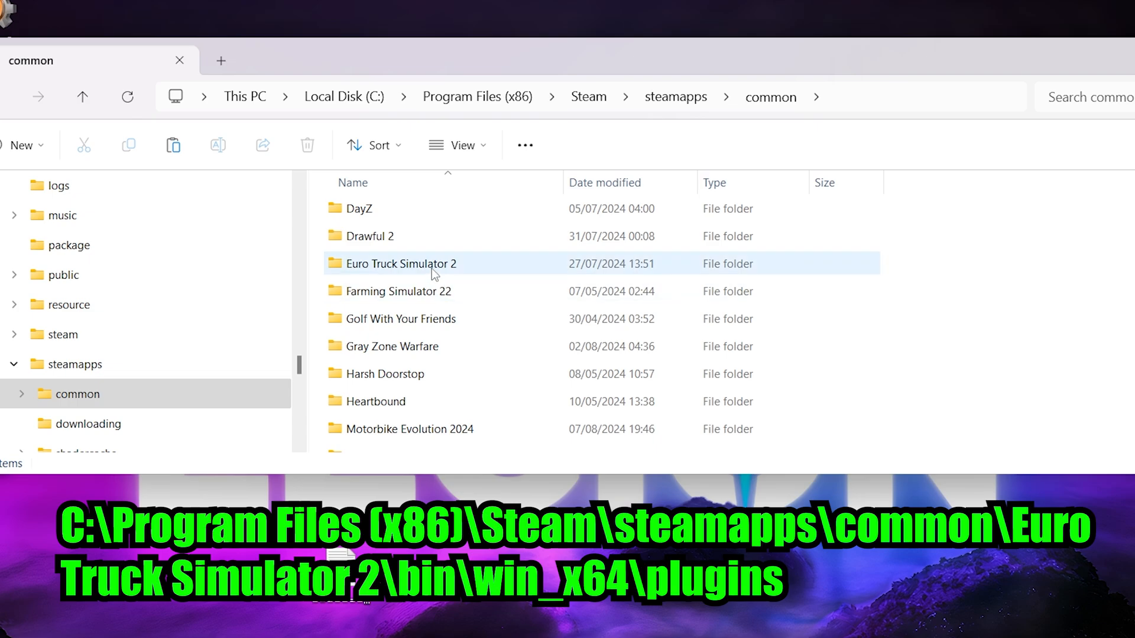
double_click(402, 264)
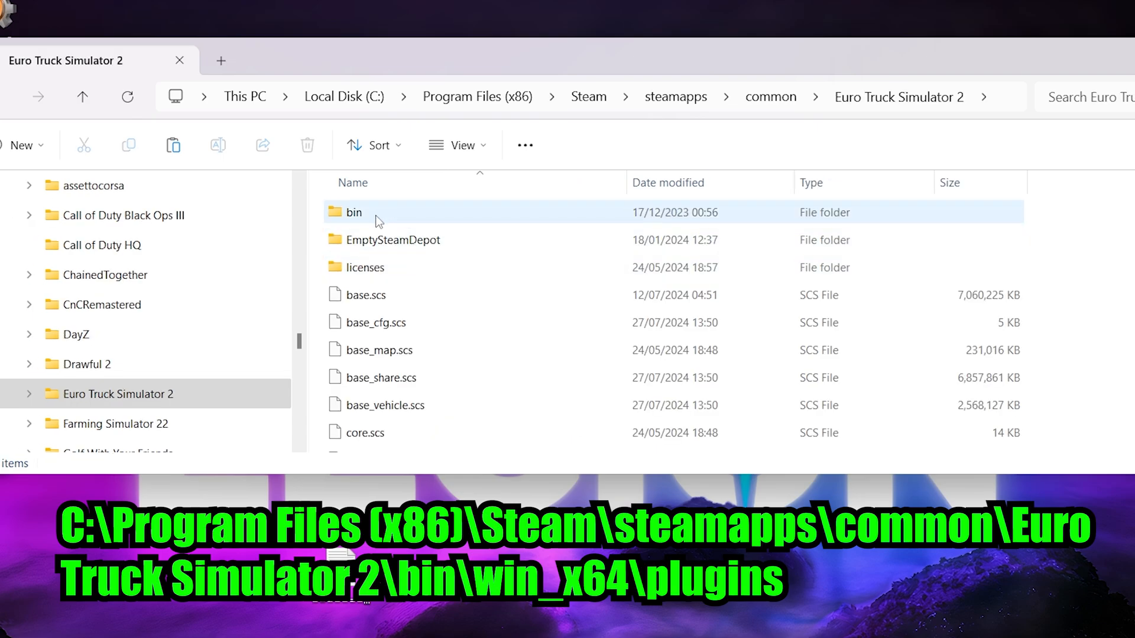
double_click(354, 212)
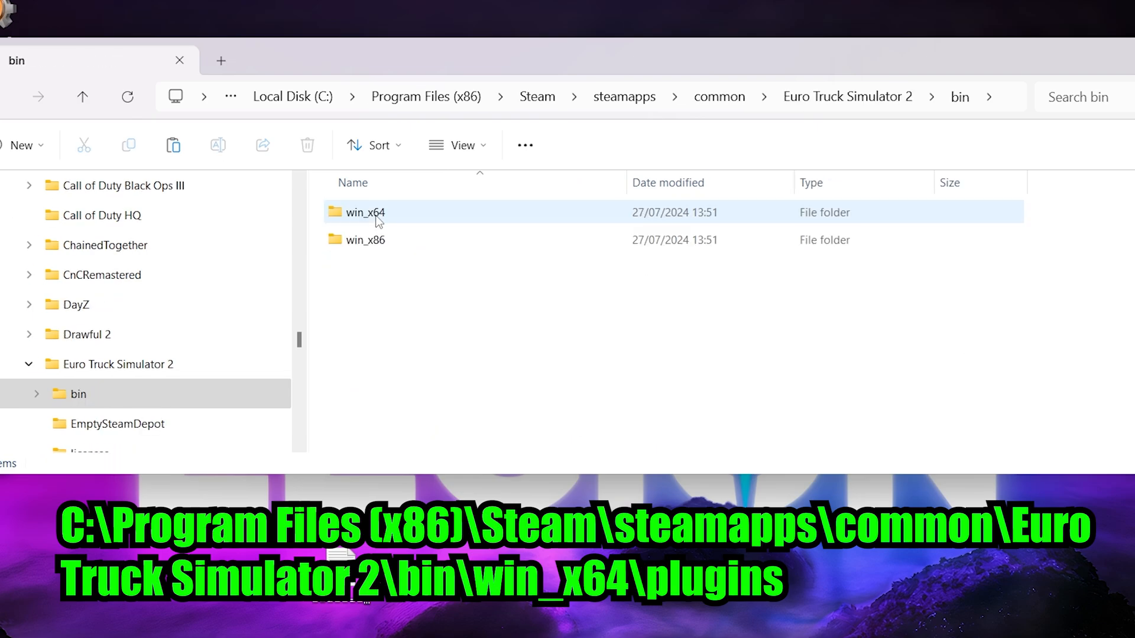
double_click(365, 212)
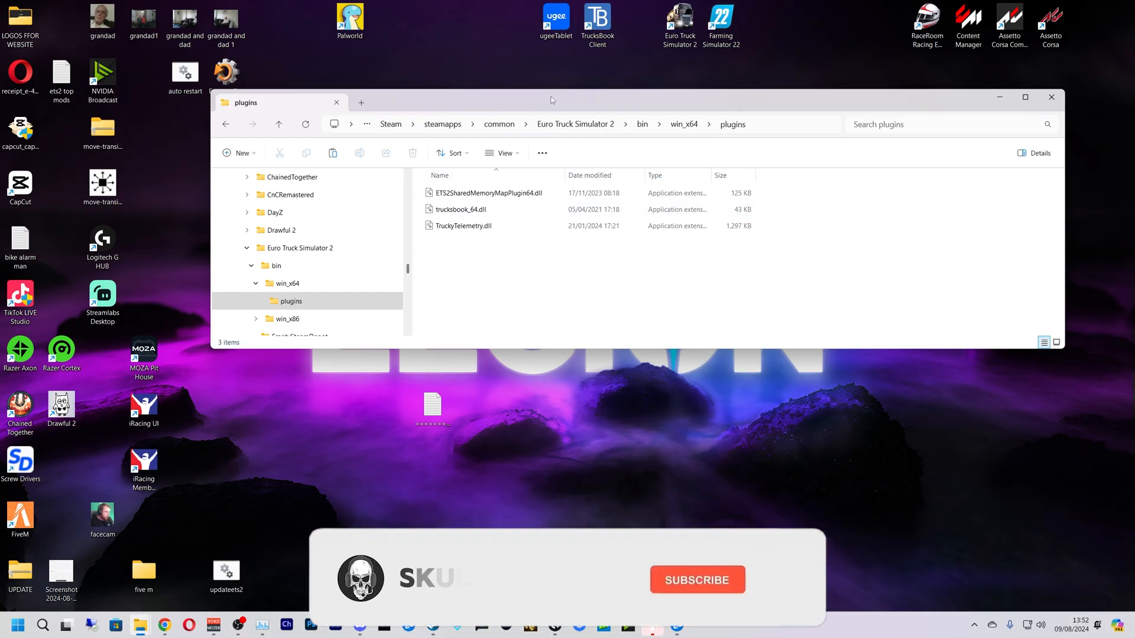
Step: Copy ts-fmod-plugin, master.bank and ts-fmod-plugin.dll from 'sound ets2' and paste them into plugins
left_click(697, 579)
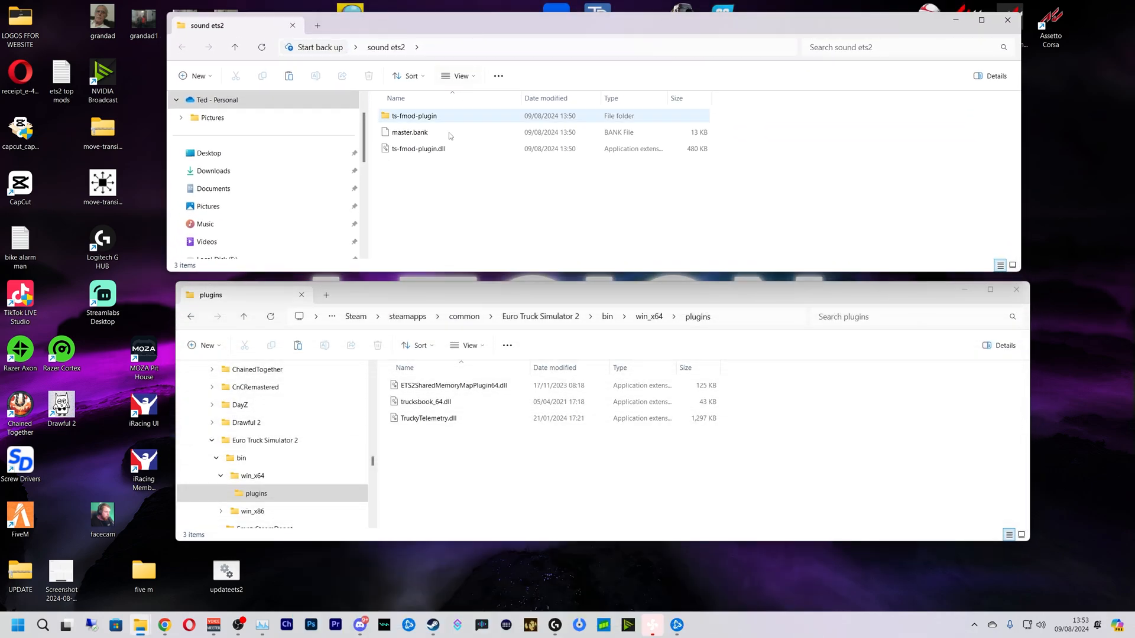
right_click(415, 116)
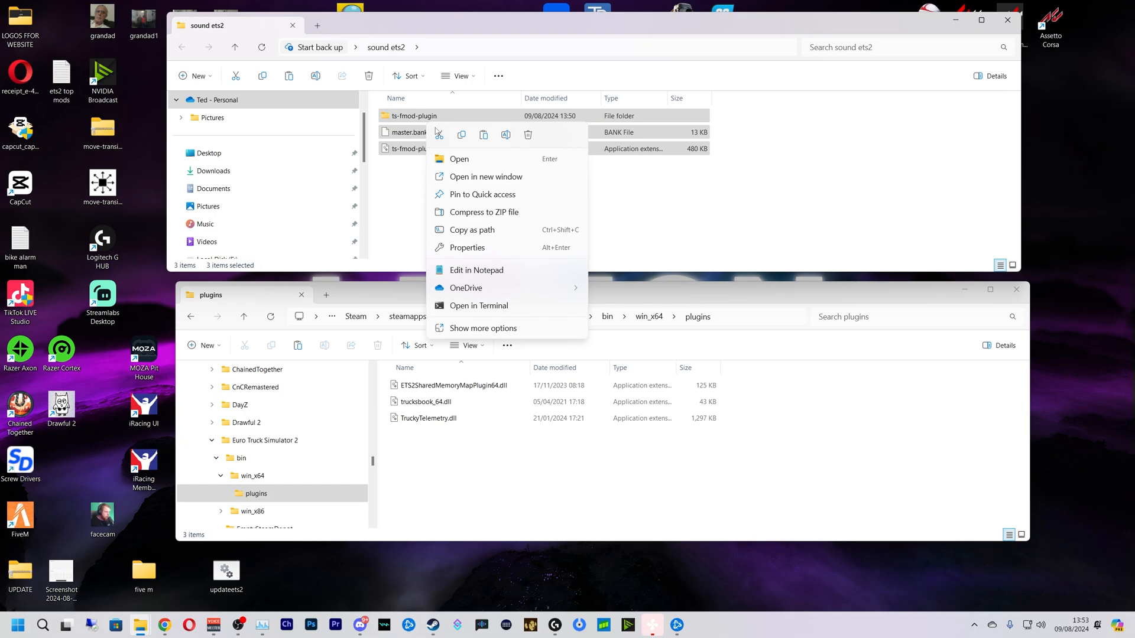
left_click(497, 469)
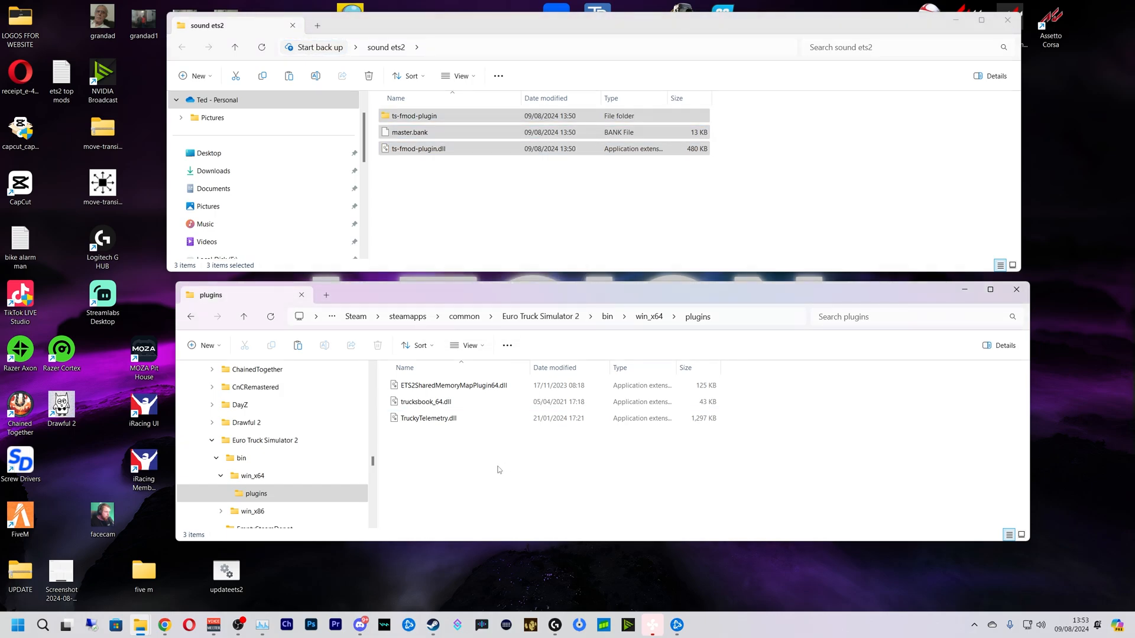
mouse_move(513, 484)
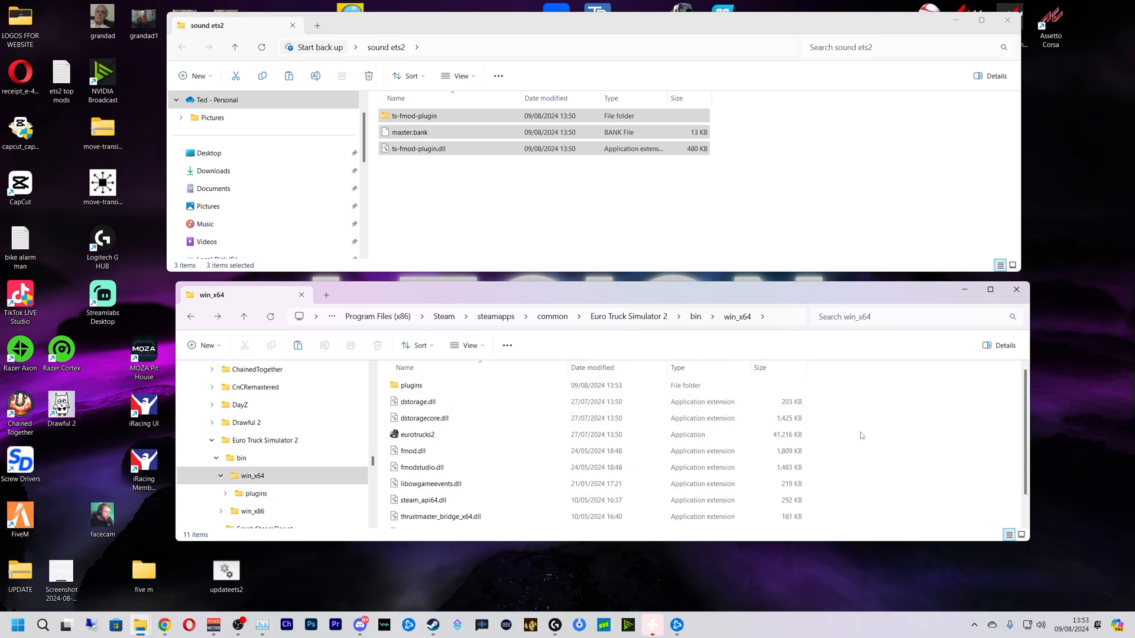
left_click(410, 385)
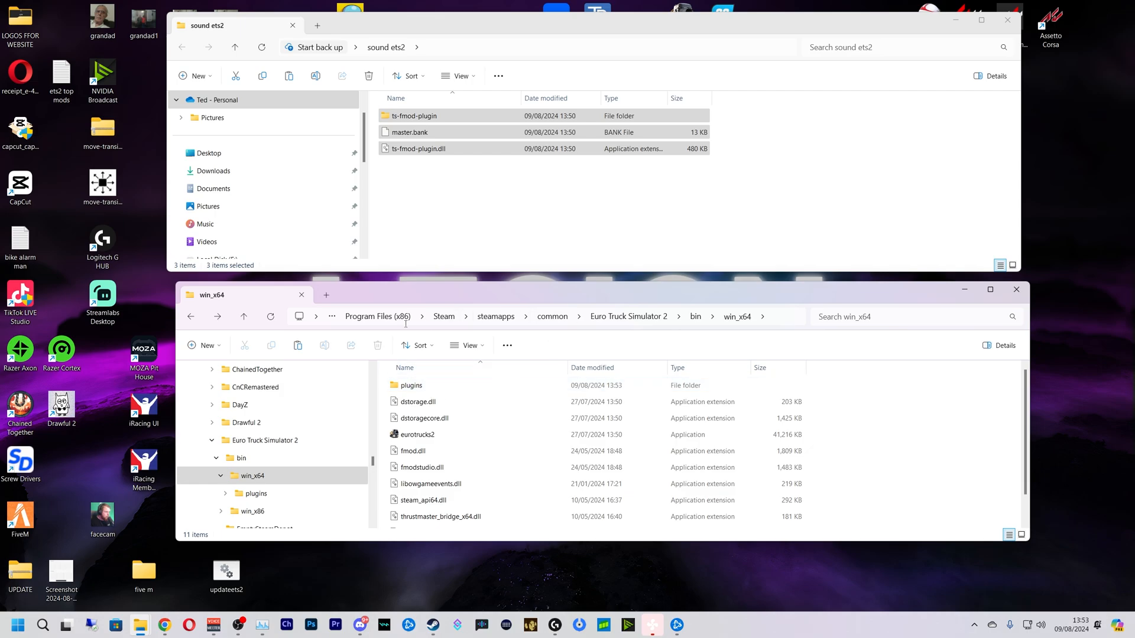
mouse_move(890, 447)
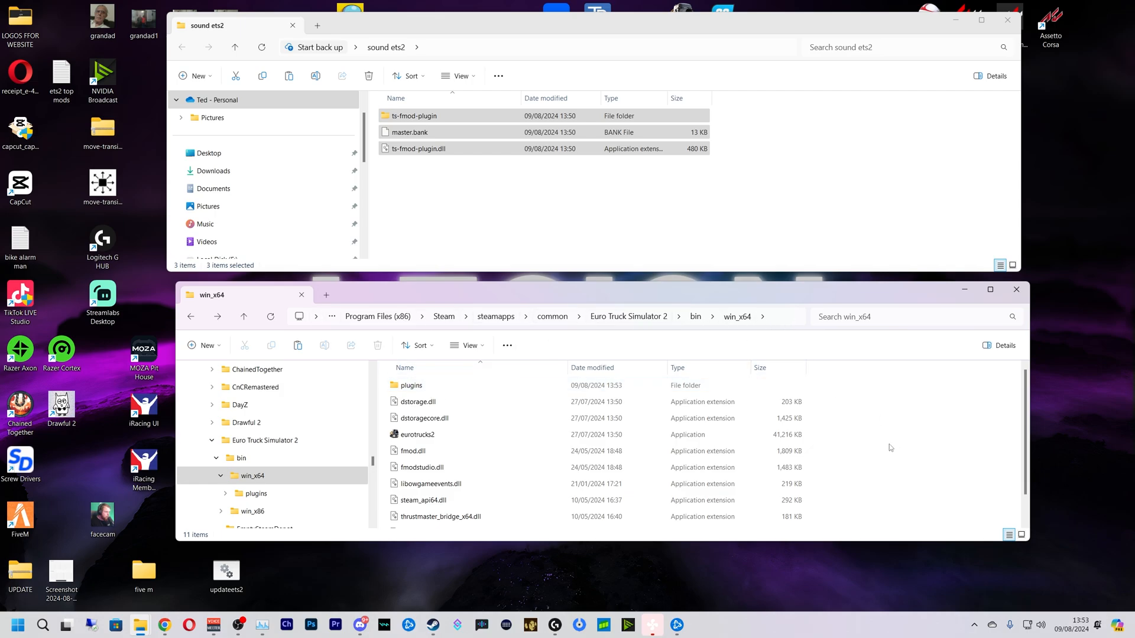
right_click(891, 447)
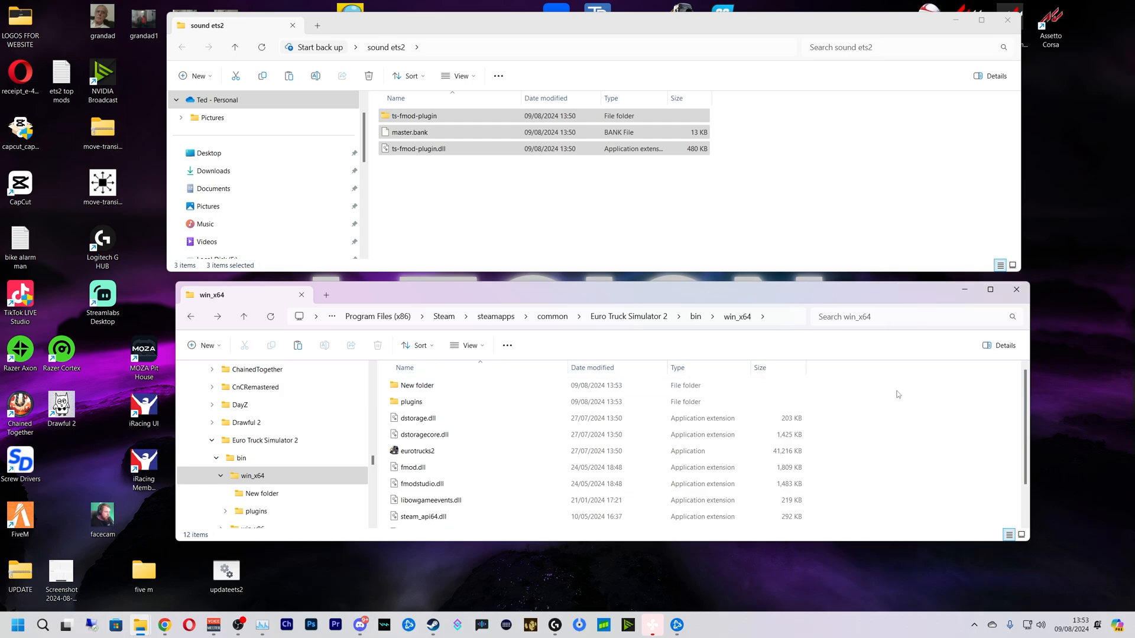
left_click(417, 385)
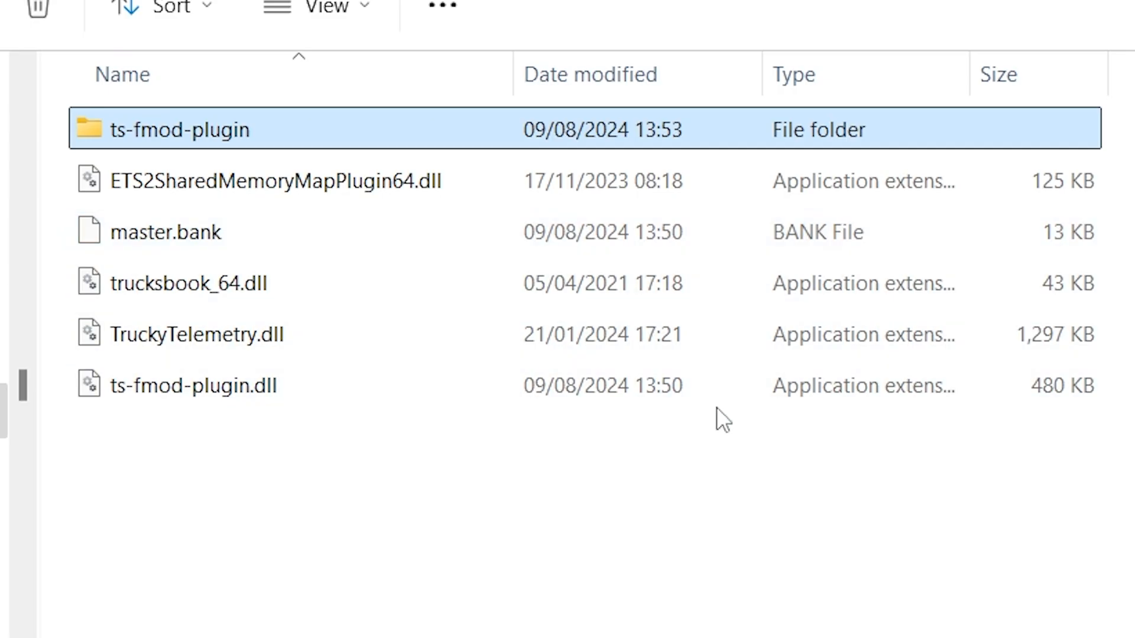
mouse_move(575, 334)
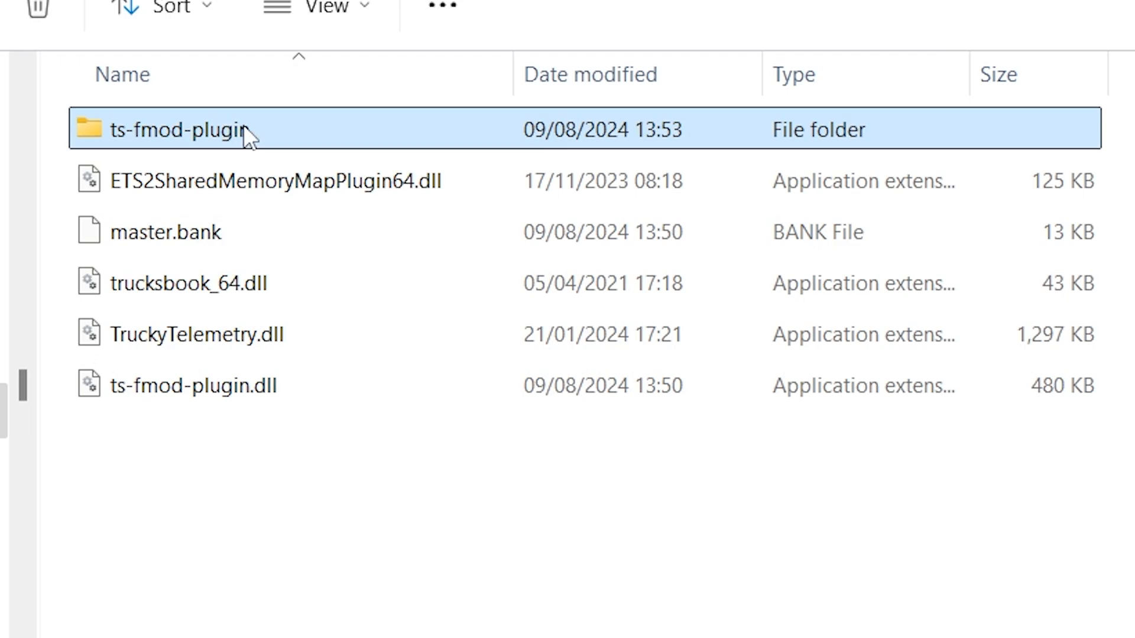
mouse_move(302, 140)
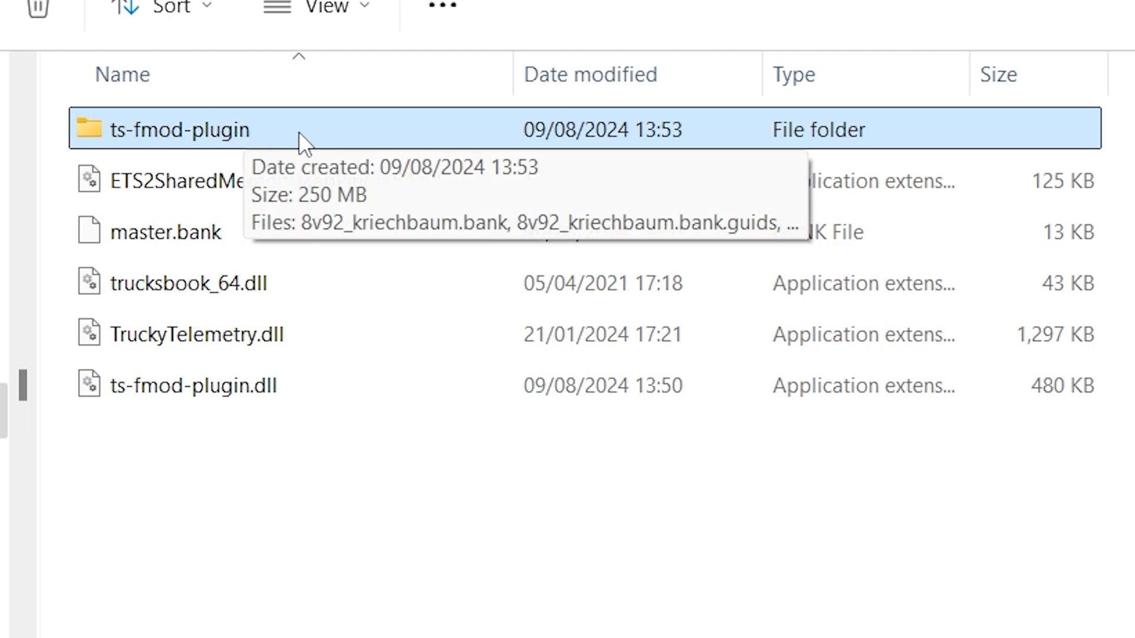
Step: In ts-fmod-plugin, grab the name of jc_e9_v8.bank through Rename and scroll to the selection file
double_click(181, 129)
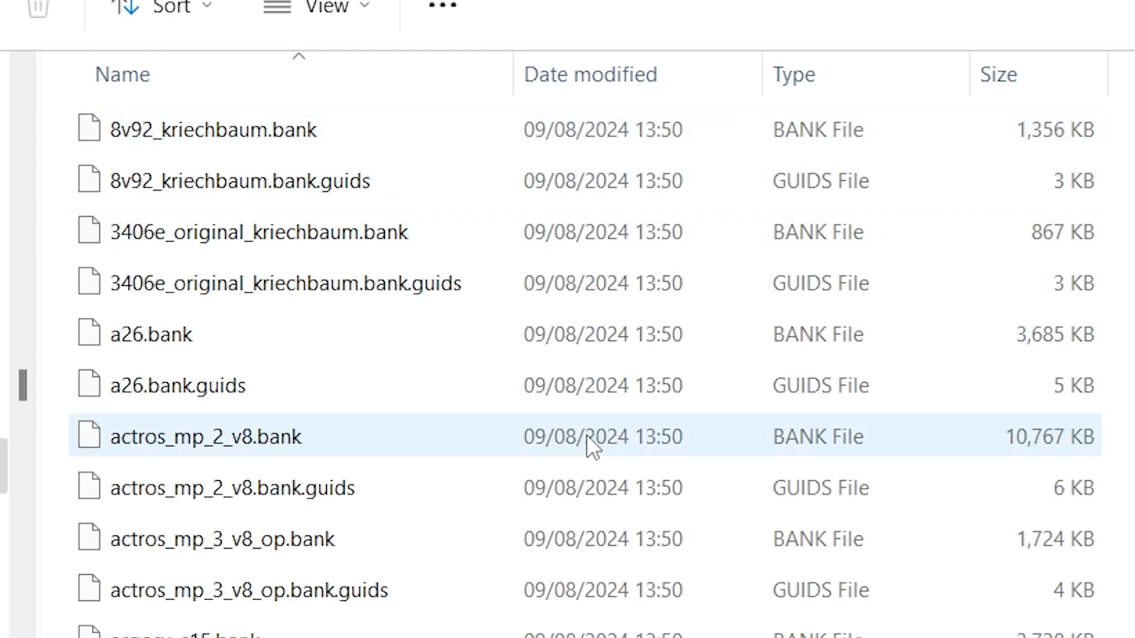
scroll("down", 3)
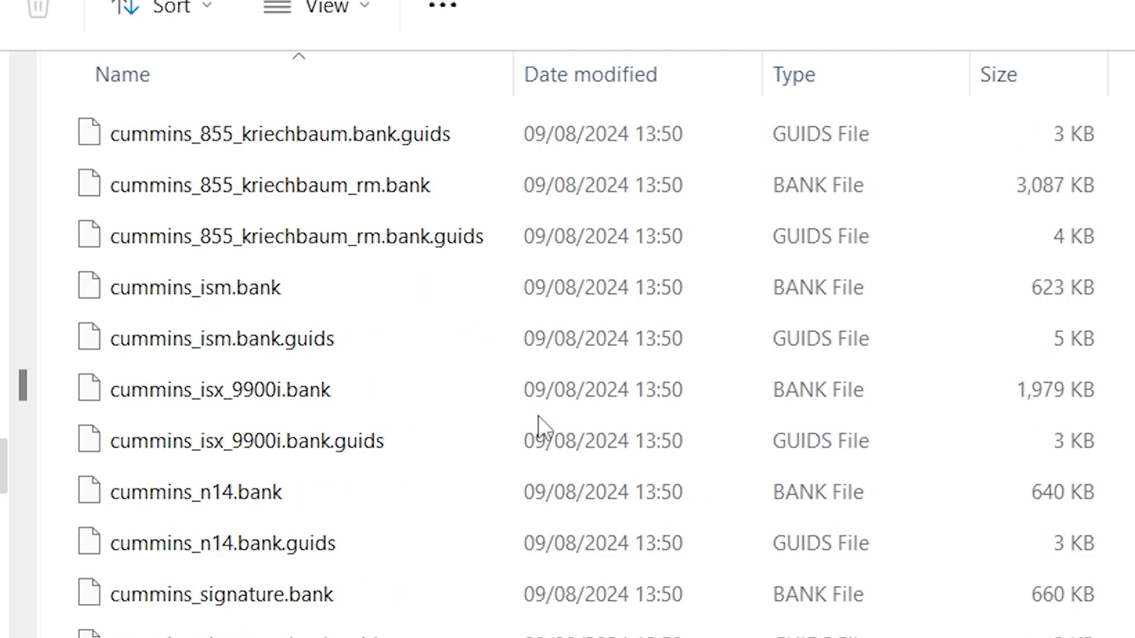
scroll("down", 3)
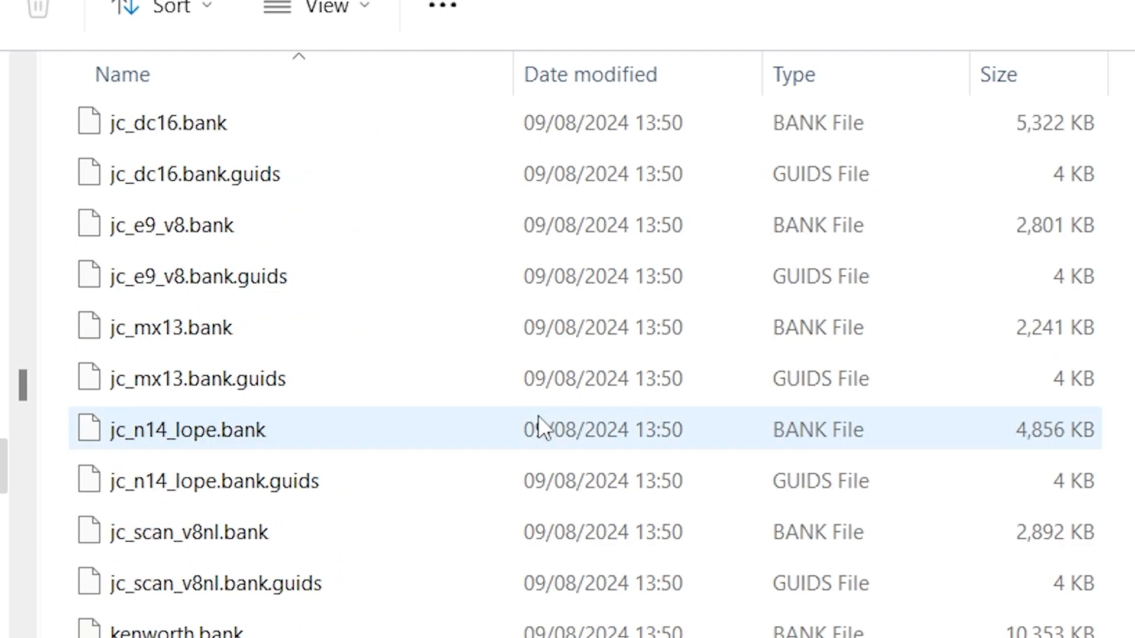
left_click(173, 170)
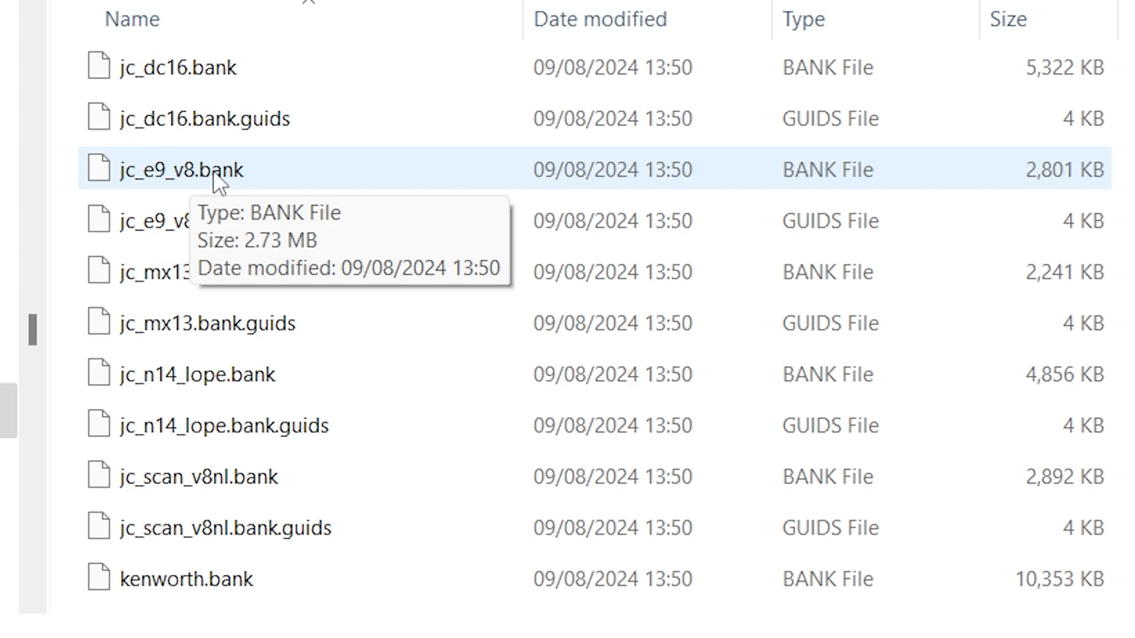
right_click(181, 170)
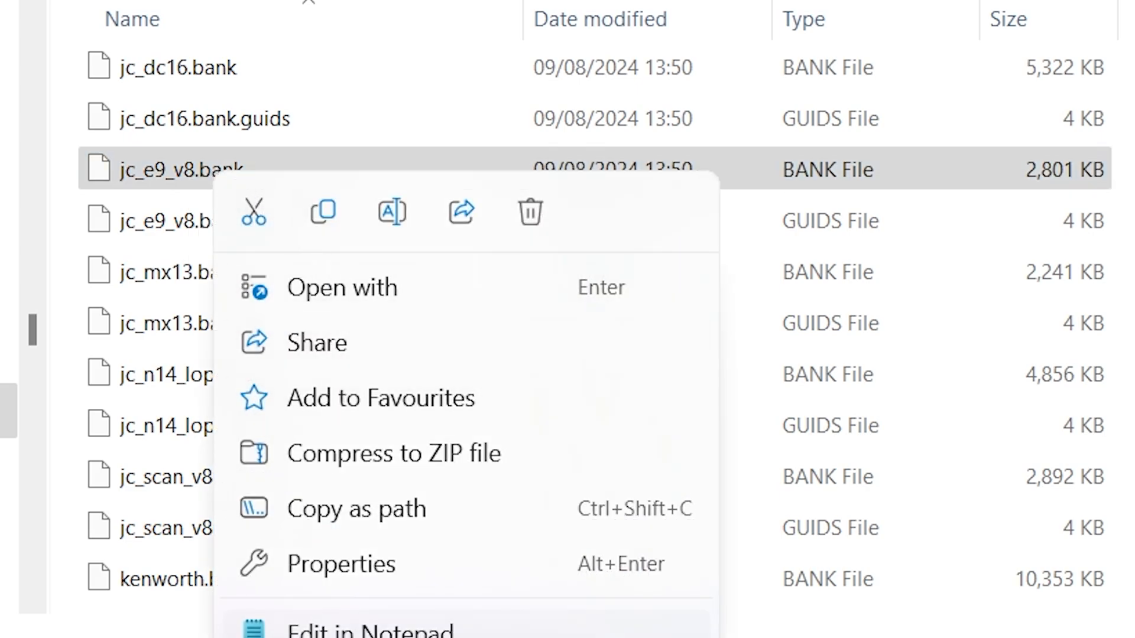
left_click(390, 211)
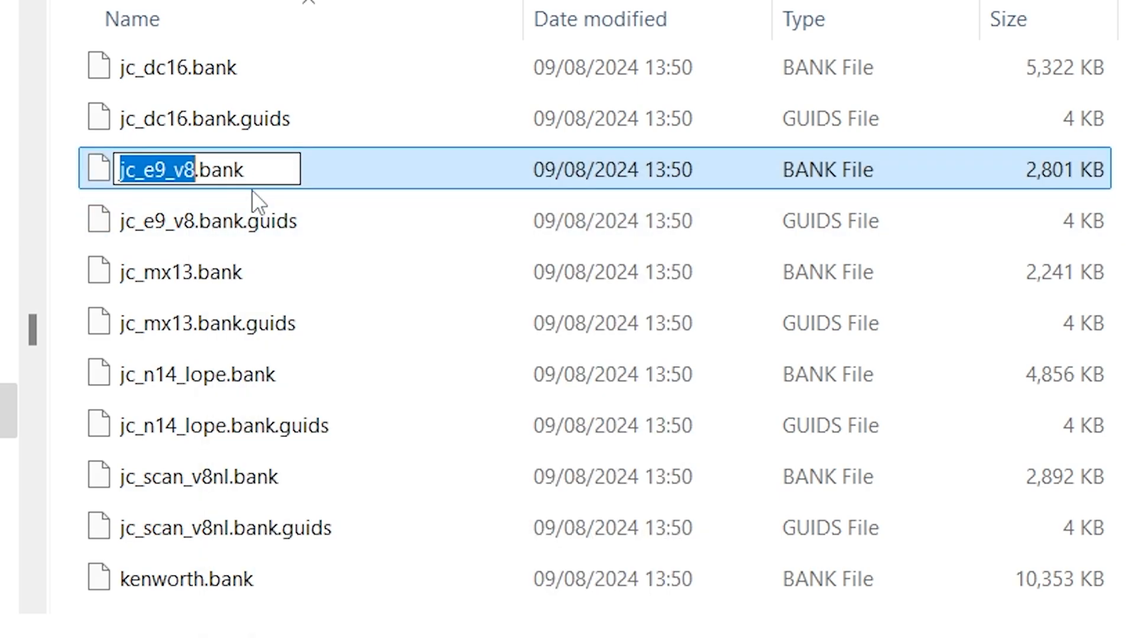
mouse_move(847, 272)
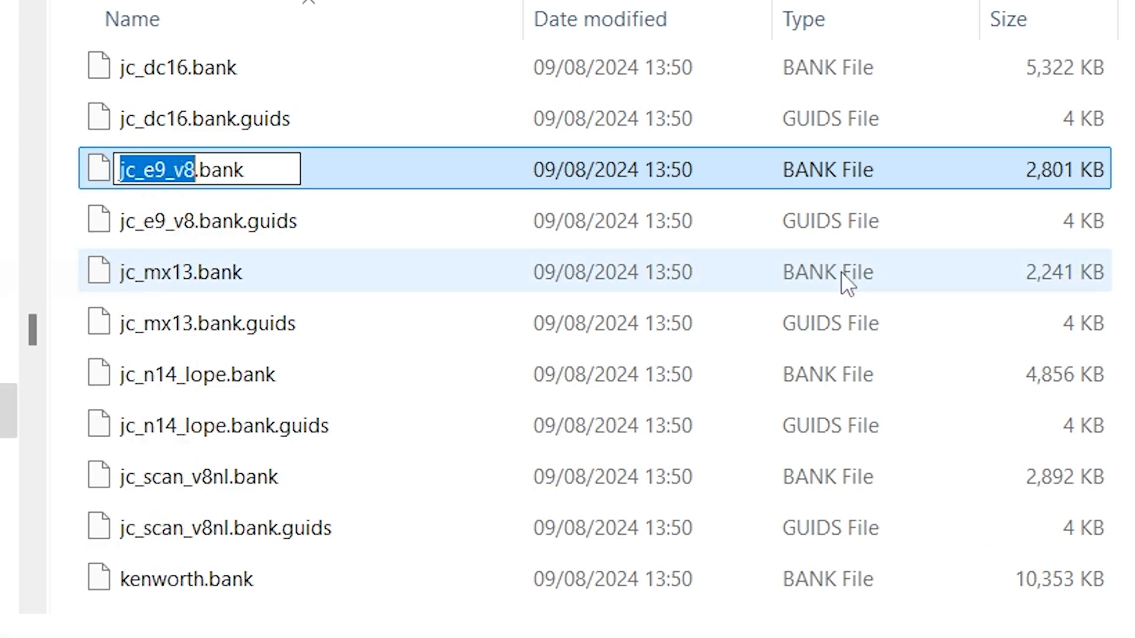
scroll("down", 3)
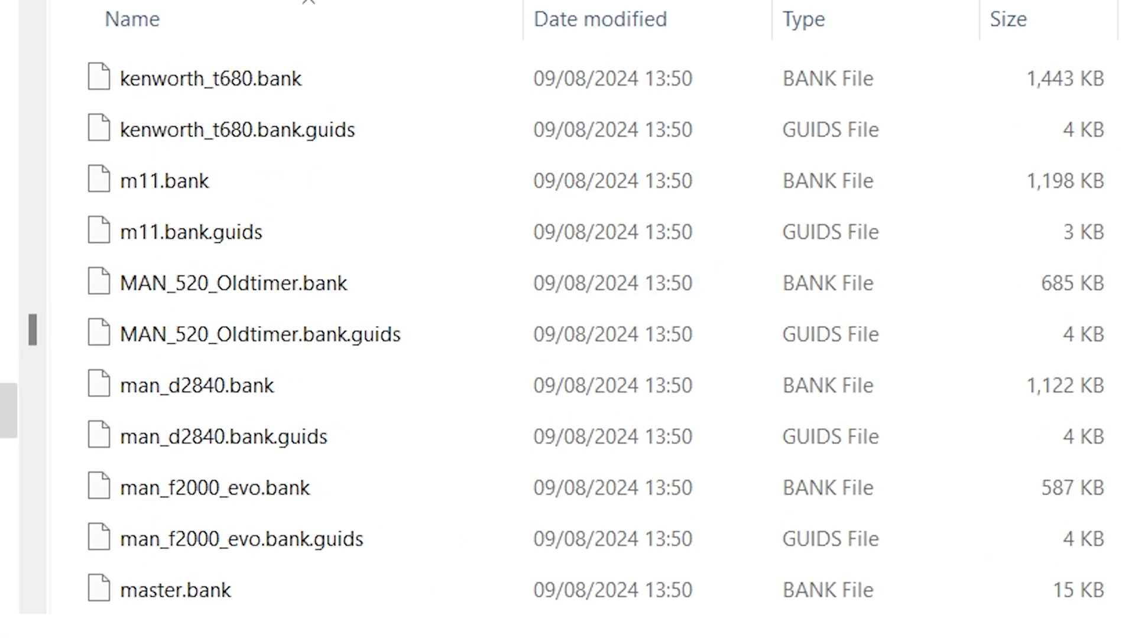
scroll("down", 3)
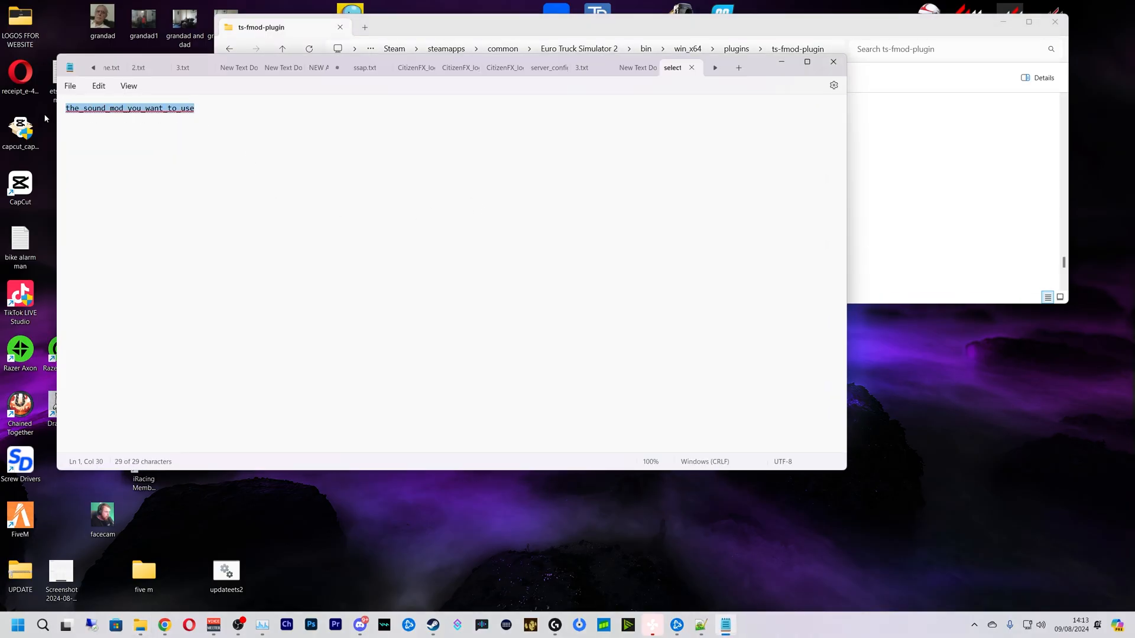
Step: Type jc_e9_v8 over the placeholder text in the selection file
type("jc_e9_v8")
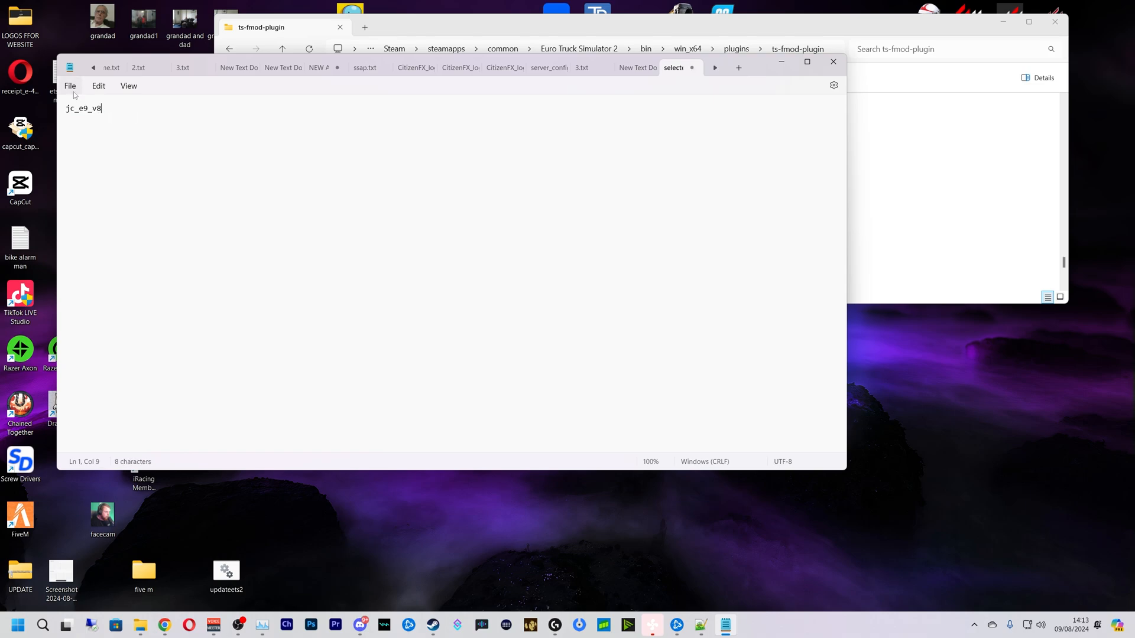
mouse_move(746, 84)
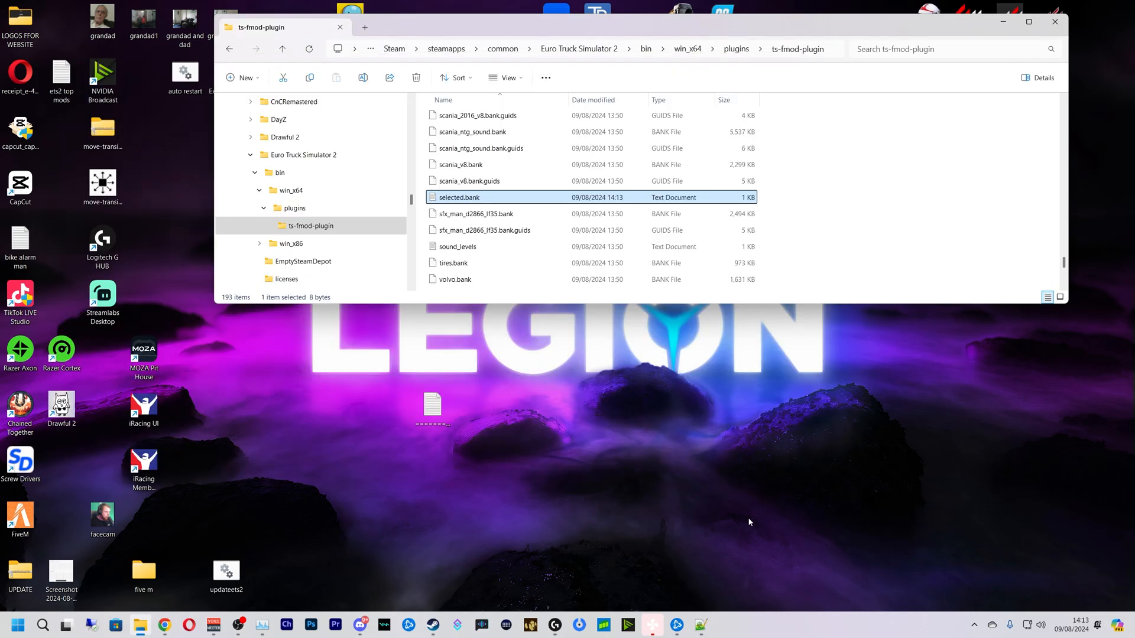
mouse_move(757, 494)
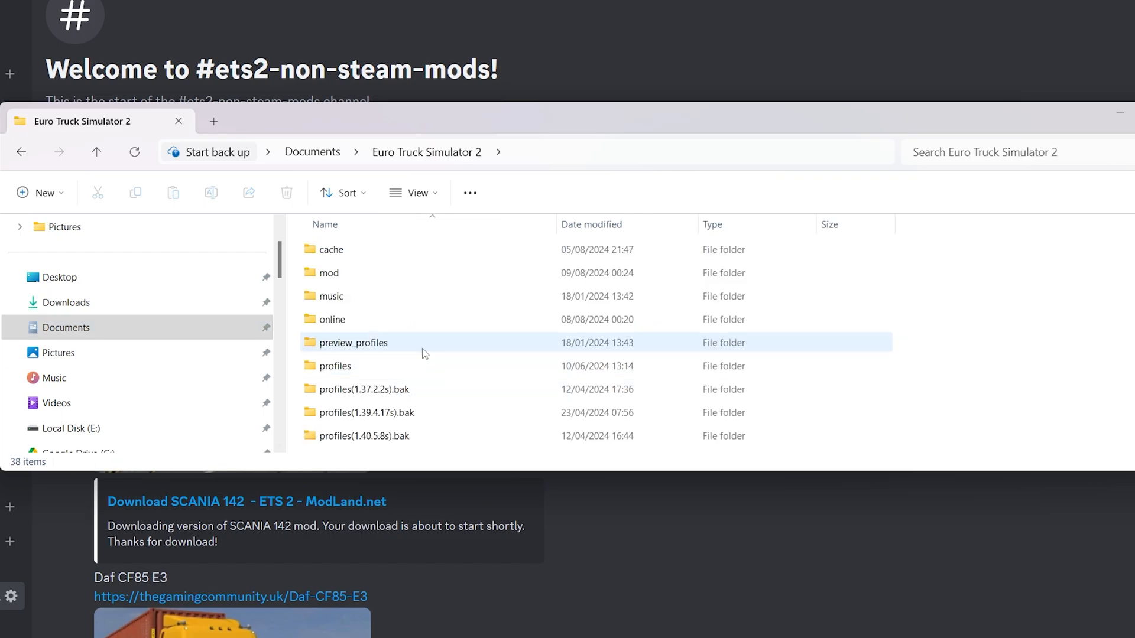
Step: Open config.cfg from Documents\Euro Truck Simulator 2 using Edit with Notepad++
scroll("down", 3)
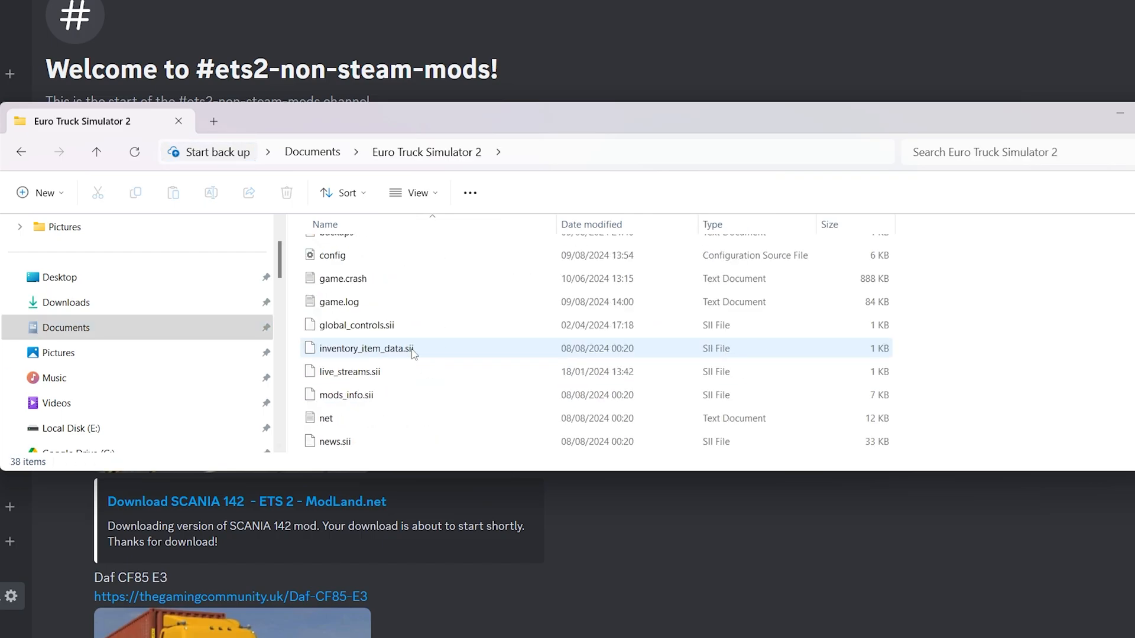
right_click(332, 316)
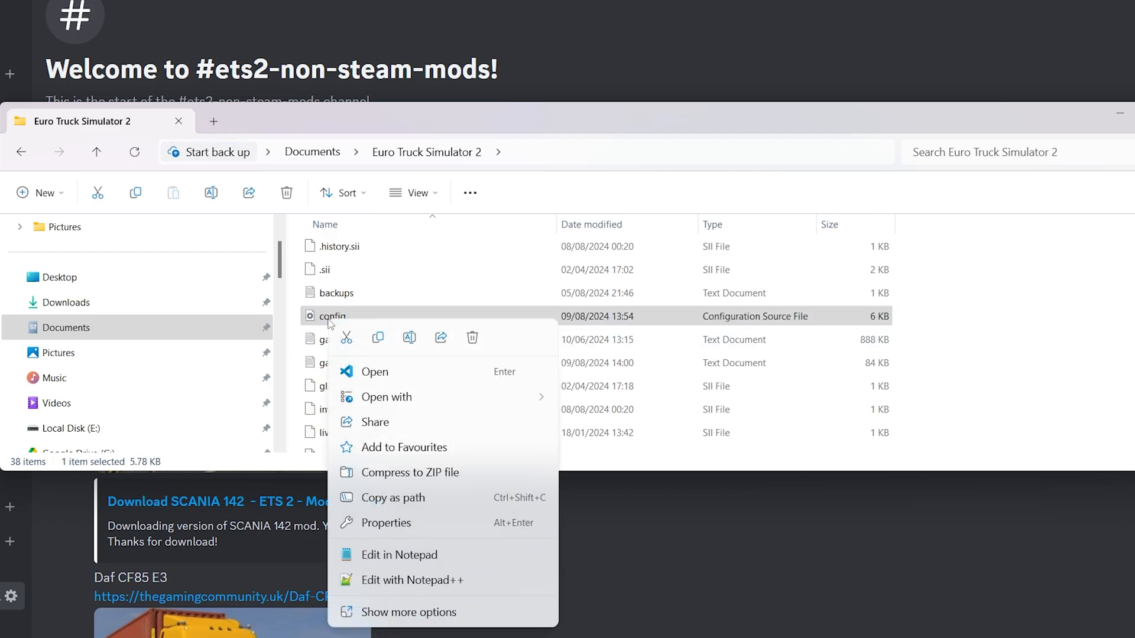
left_click(414, 580)
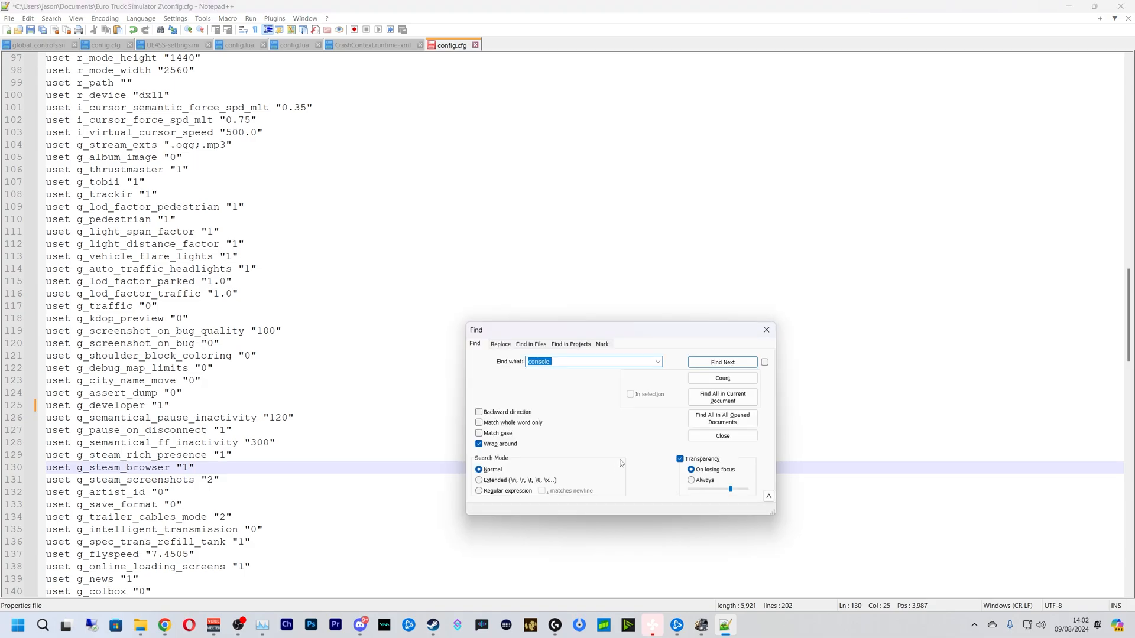
Step: Find the g_console line in config.cfg and change its value to 1
left_click(721, 362)
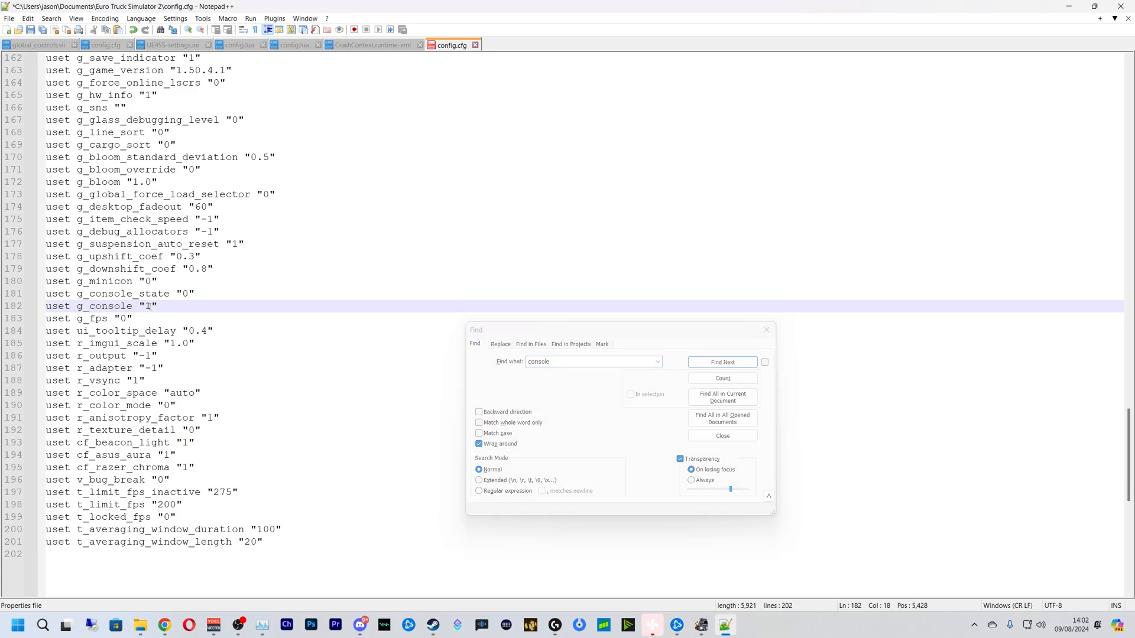
key("Backspace")
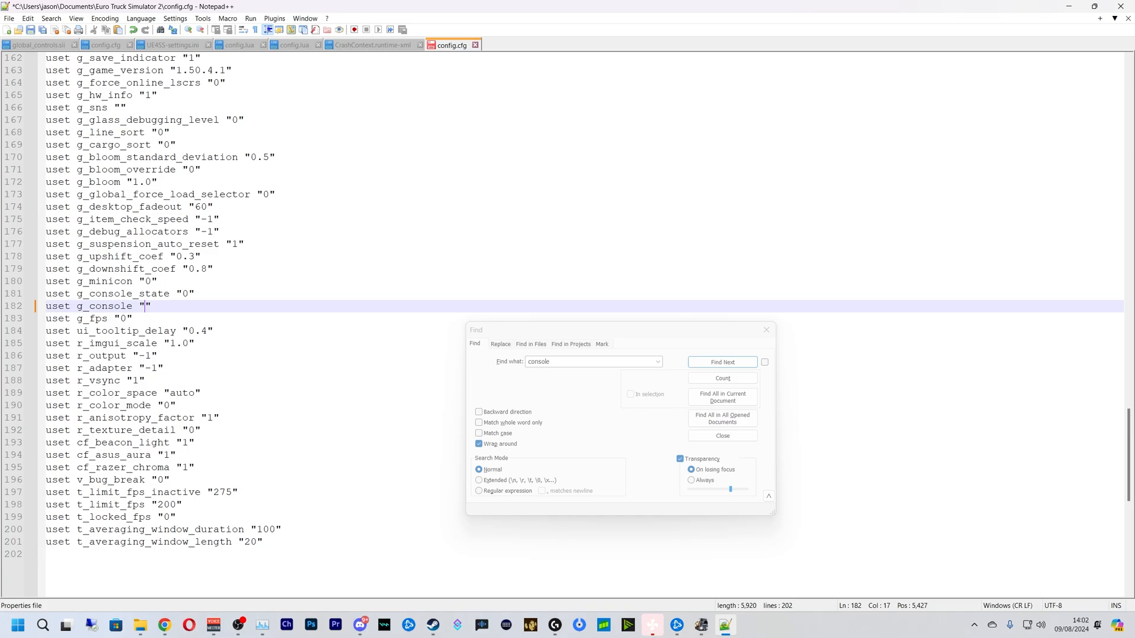
type("1")
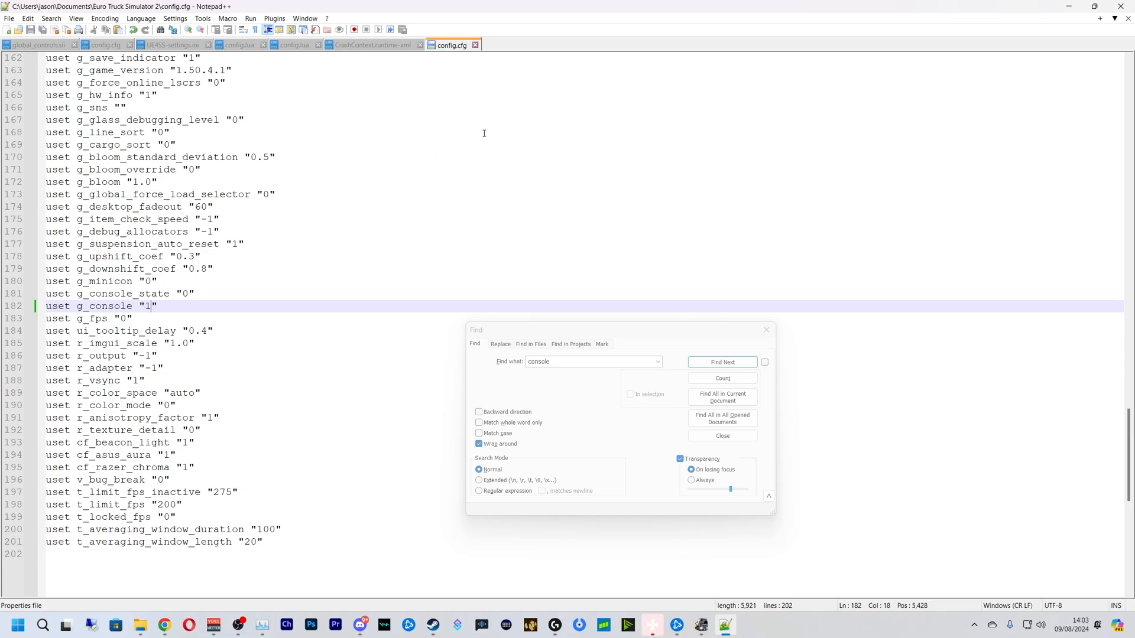
mouse_move(1039, 77)
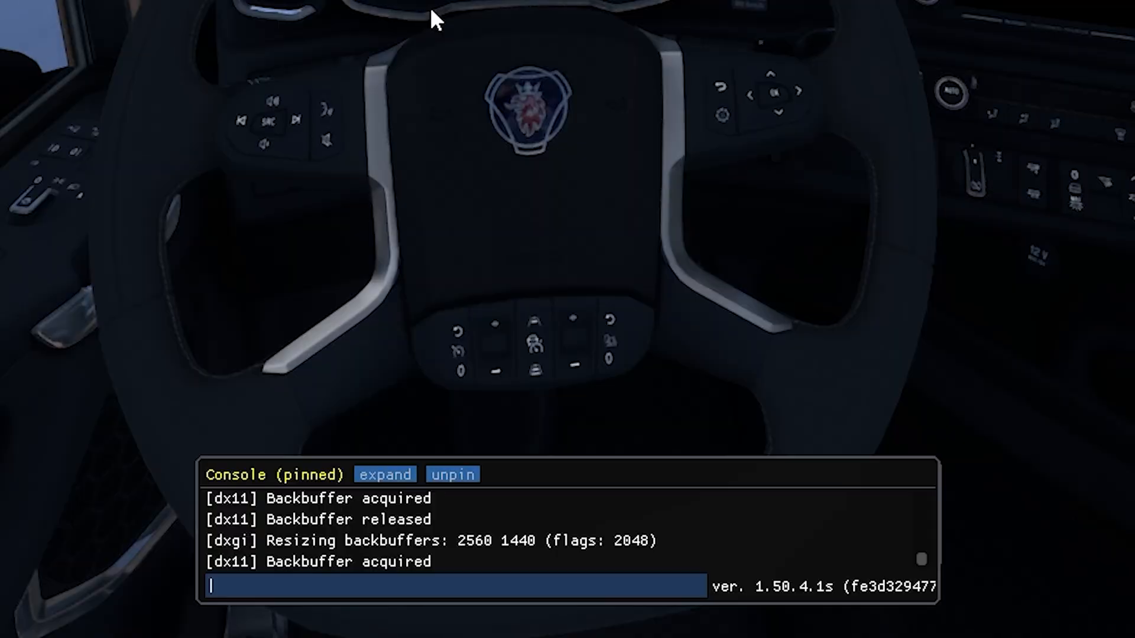
Step: Type 'sdk reload' into the in-game console after fixing the mistyped 'SDK'
type("SDK")
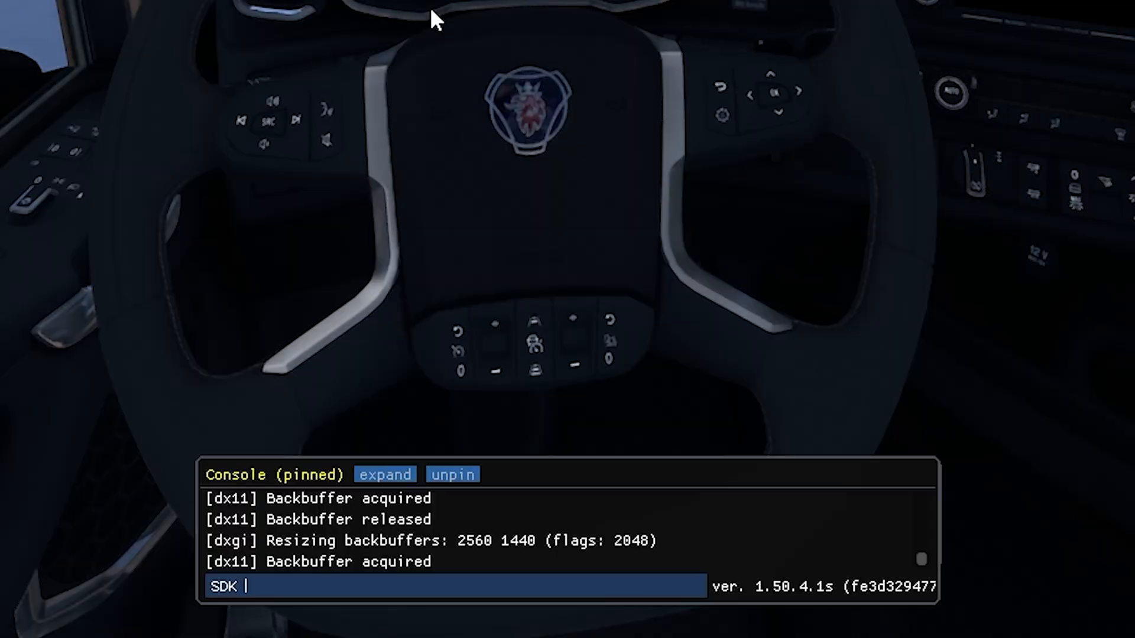
key("Backspace")
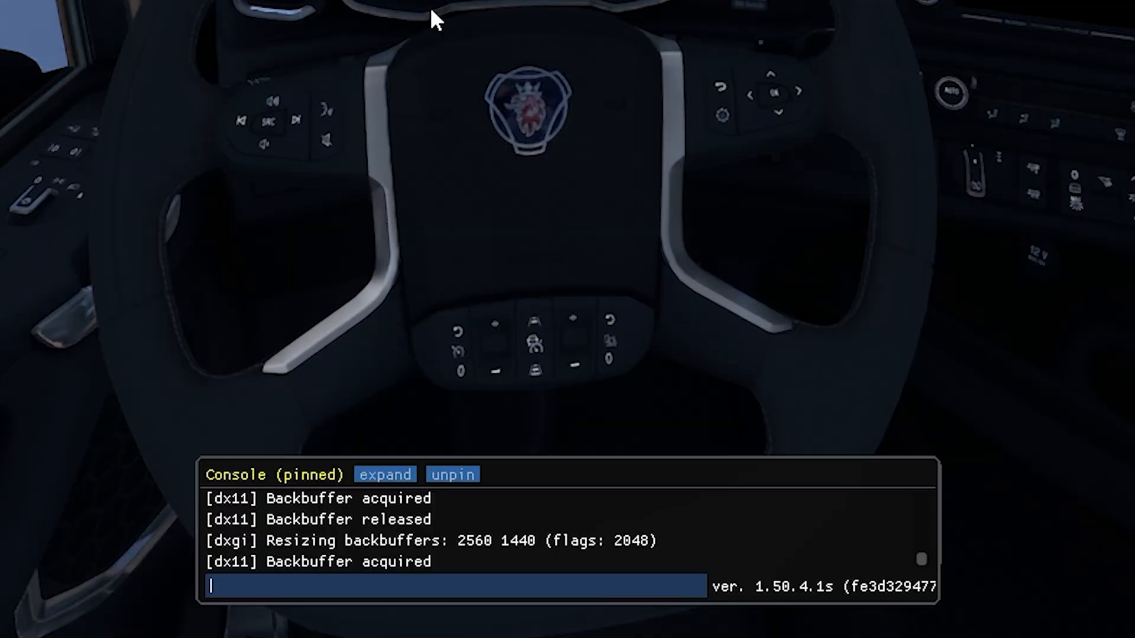
type("sdk")
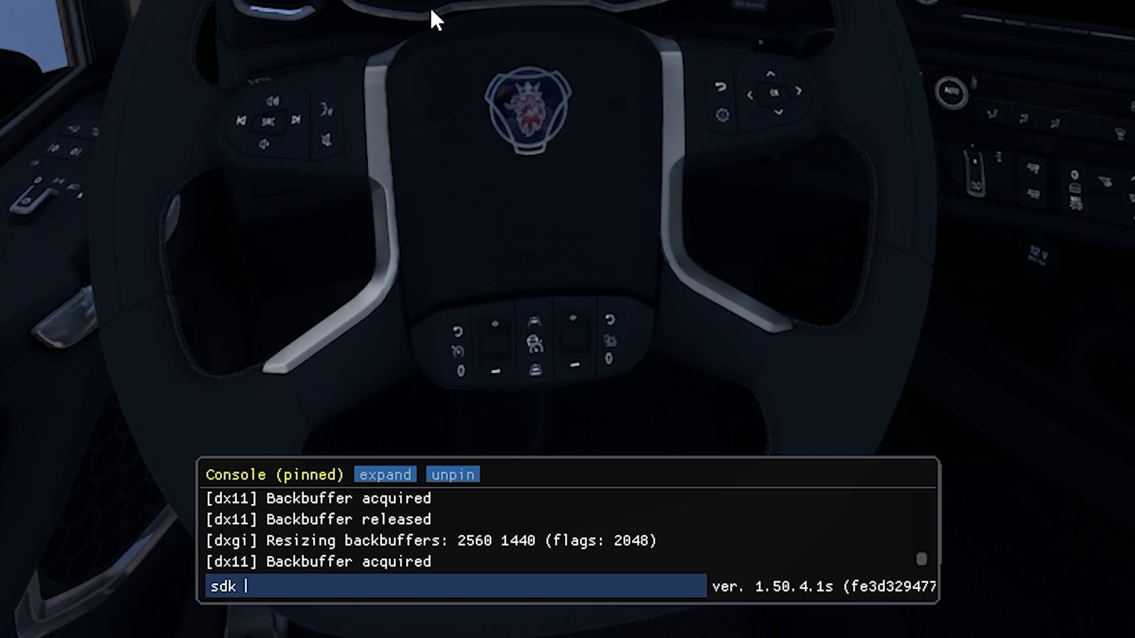
type("reloa")
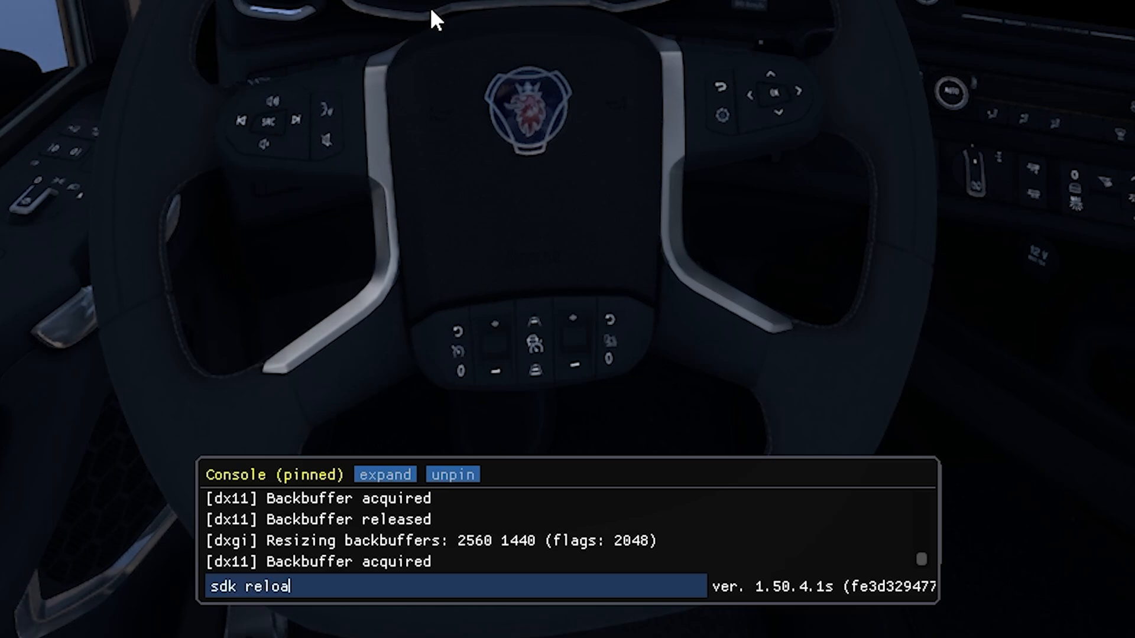